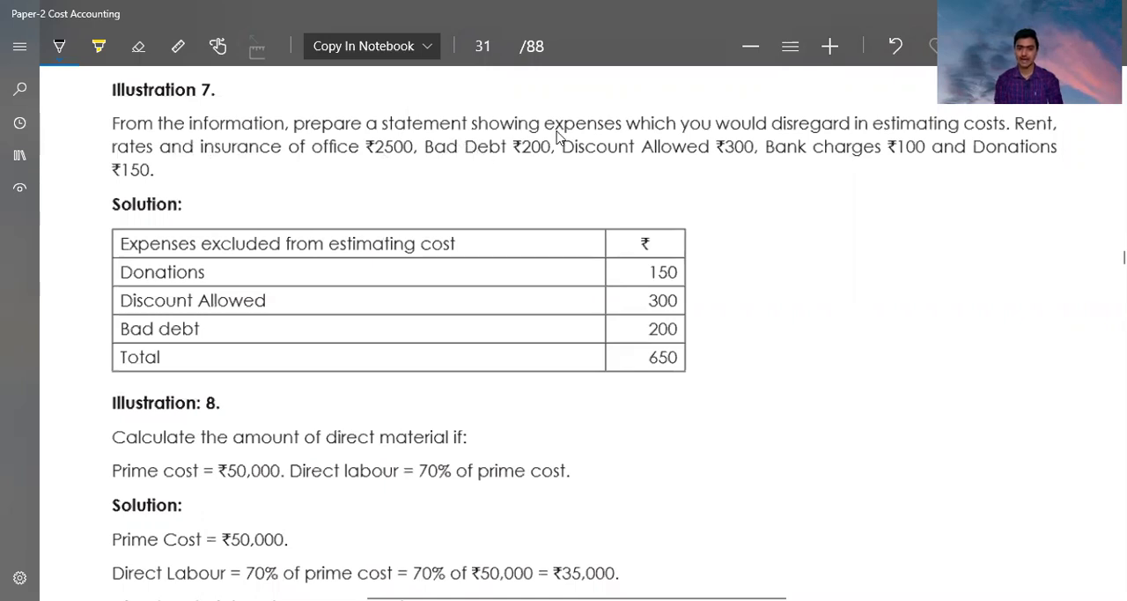
mouse_move(763, 138)
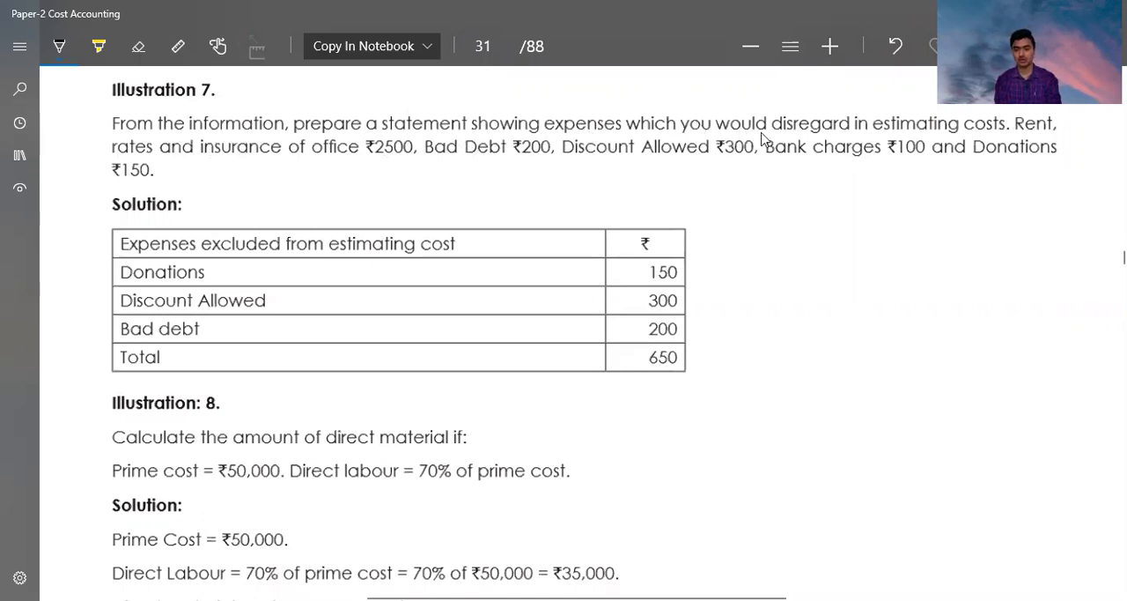
mouse_move(1007, 138)
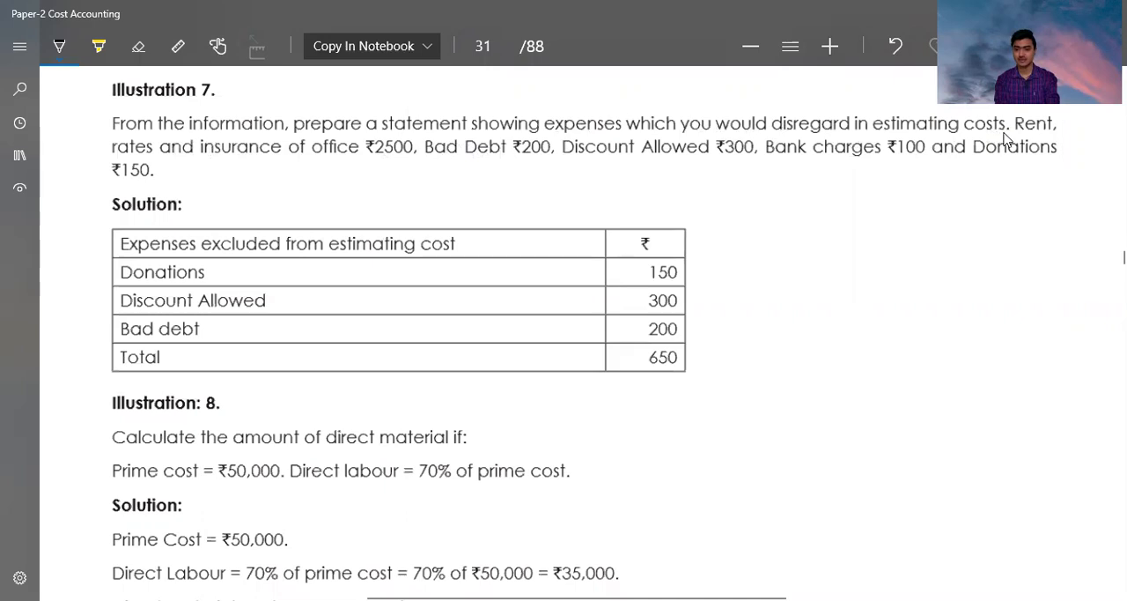
- Underline 'disregard in estimating costs' and the five expense amounts in Illustration 7
drag(841, 139, 1004, 139)
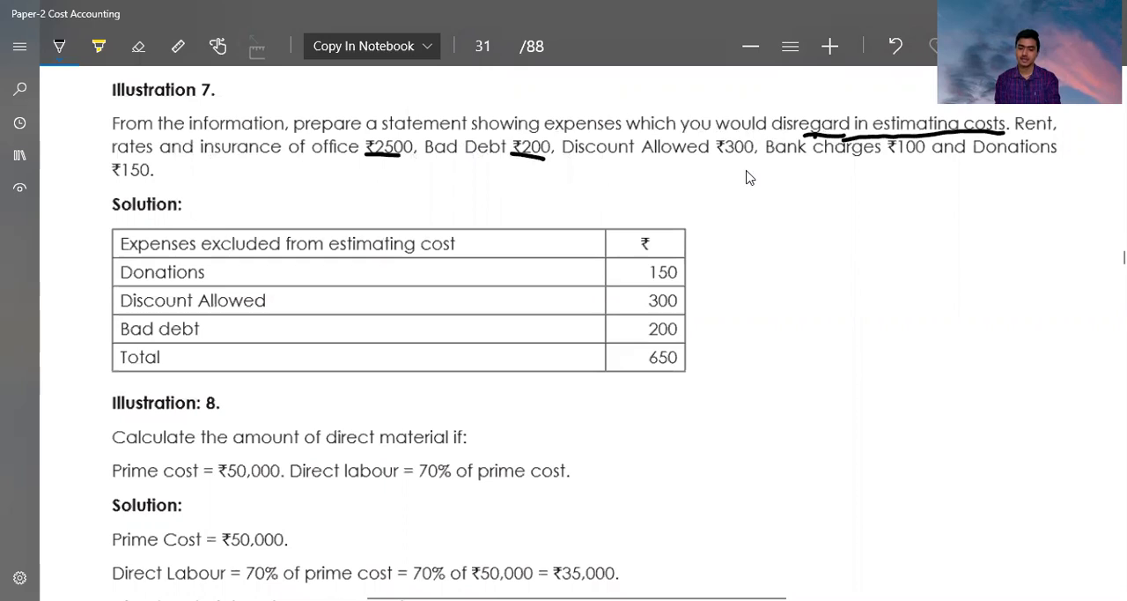
drag(715, 160, 755, 161)
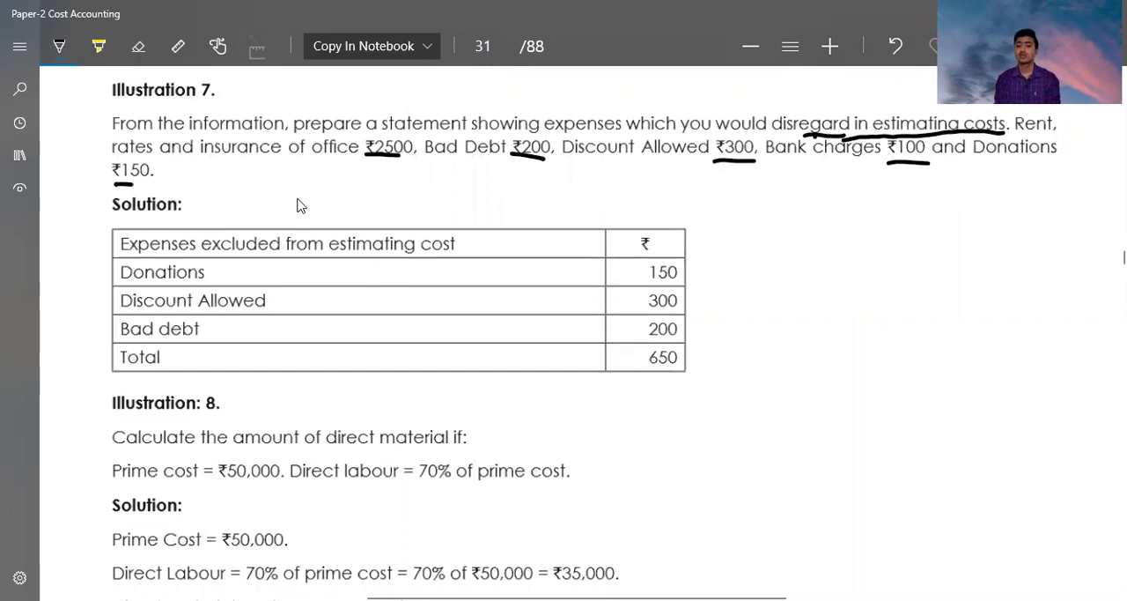
mouse_move(314, 209)
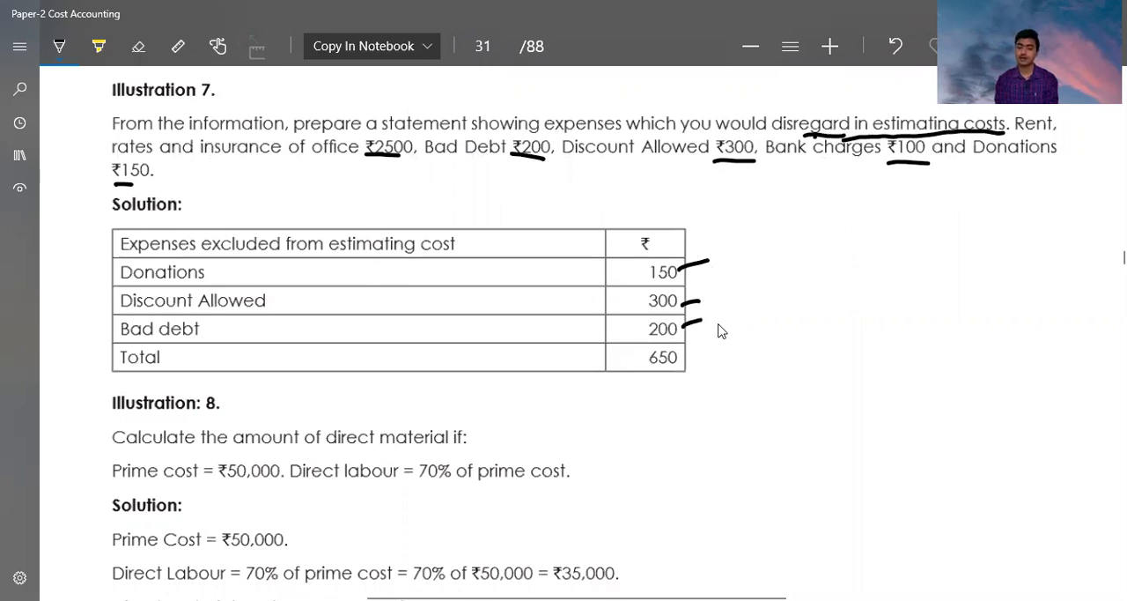
mouse_move(711, 352)
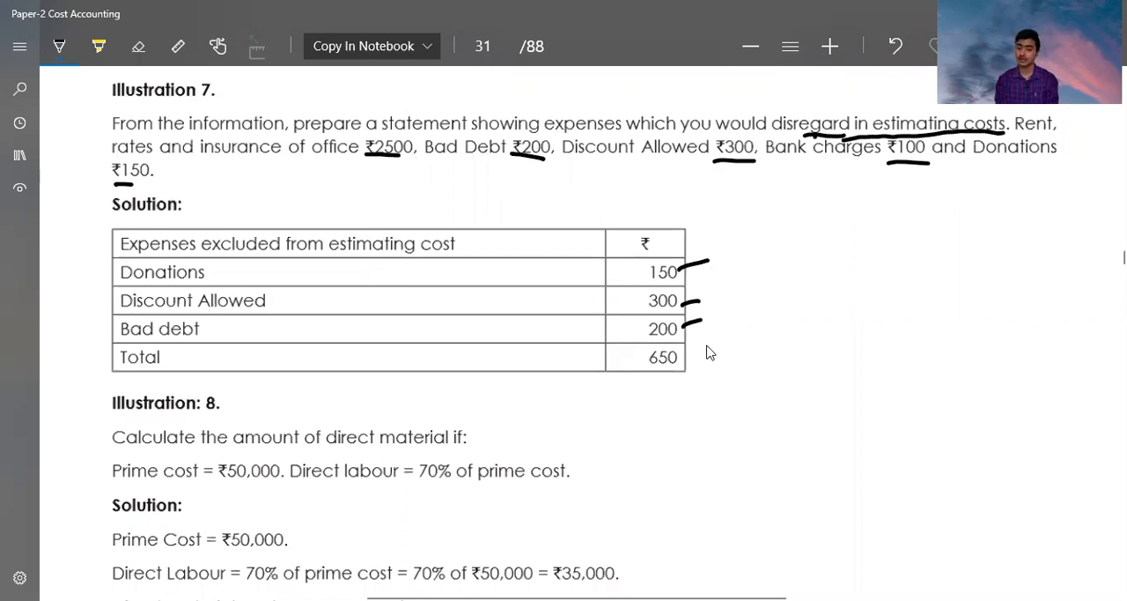
mouse_move(714, 352)
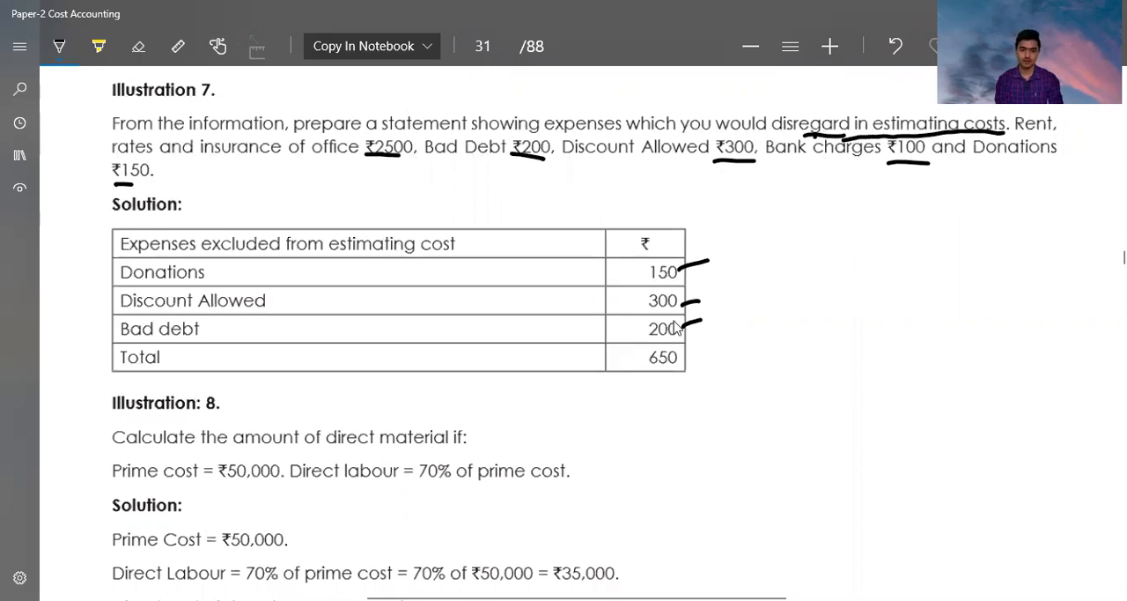
- Scroll to Illustration 8 and handwrite PC = DM + DL + DE in the margin
scroll(down, 3)
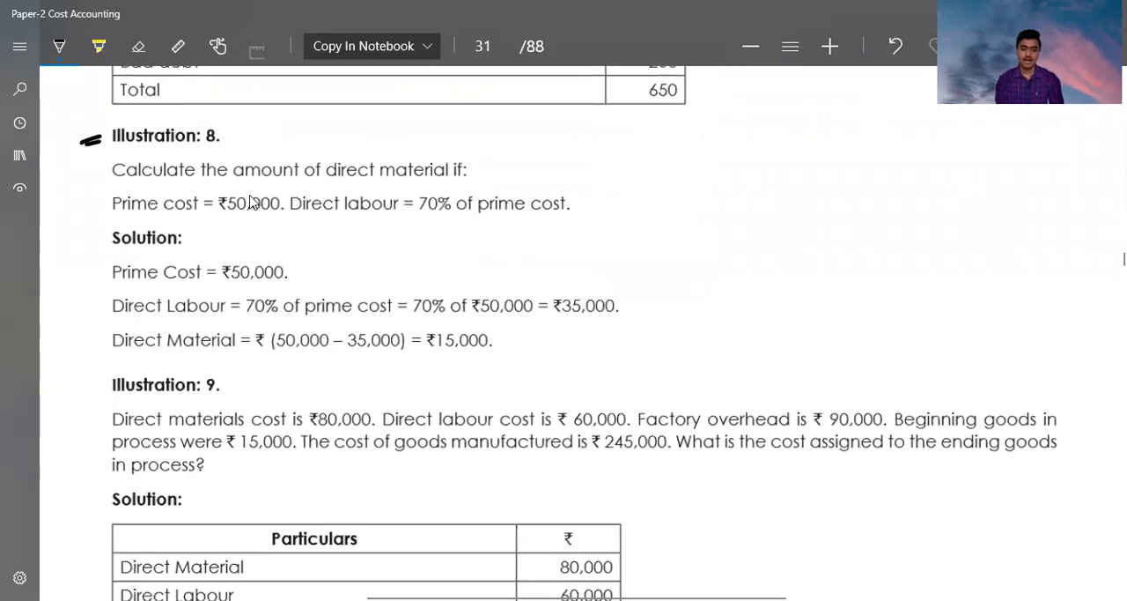
mouse_move(154, 216)
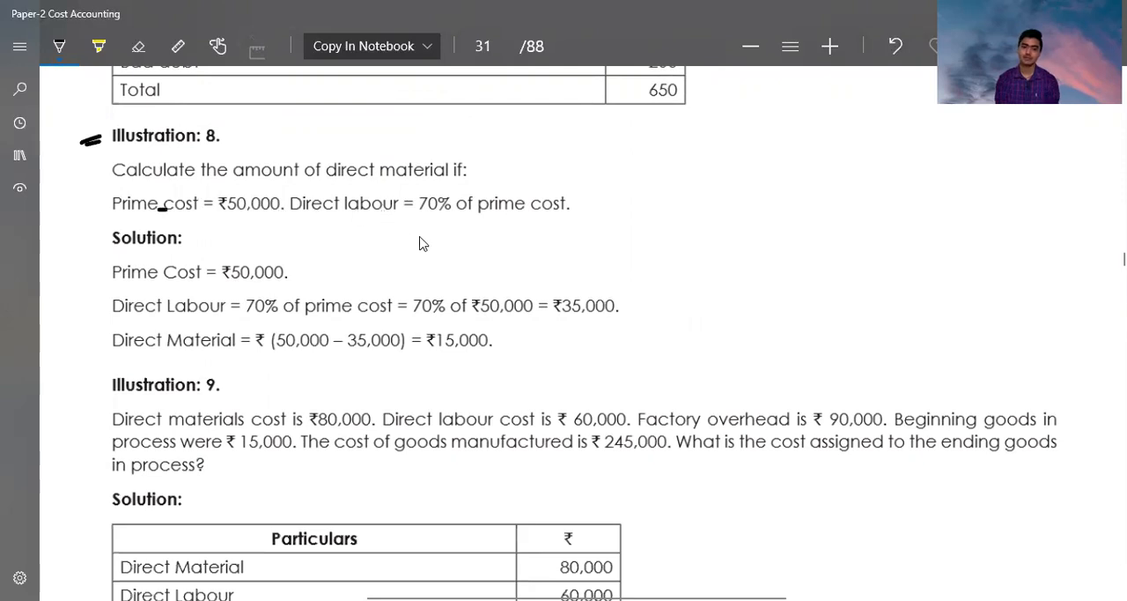
mouse_move(764, 150)
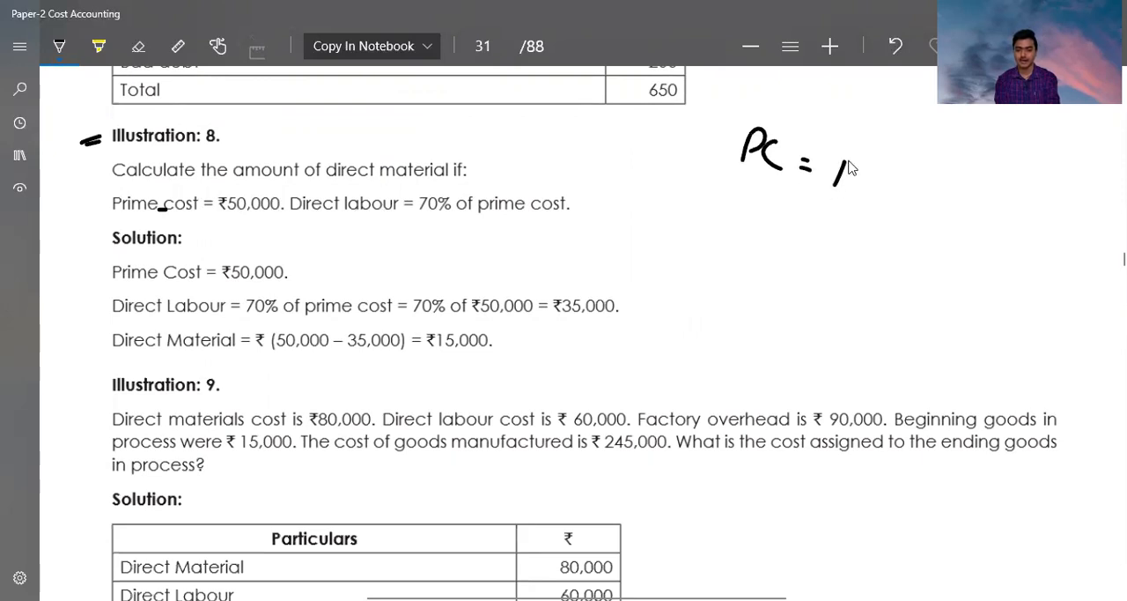
drag(845, 185, 938, 202)
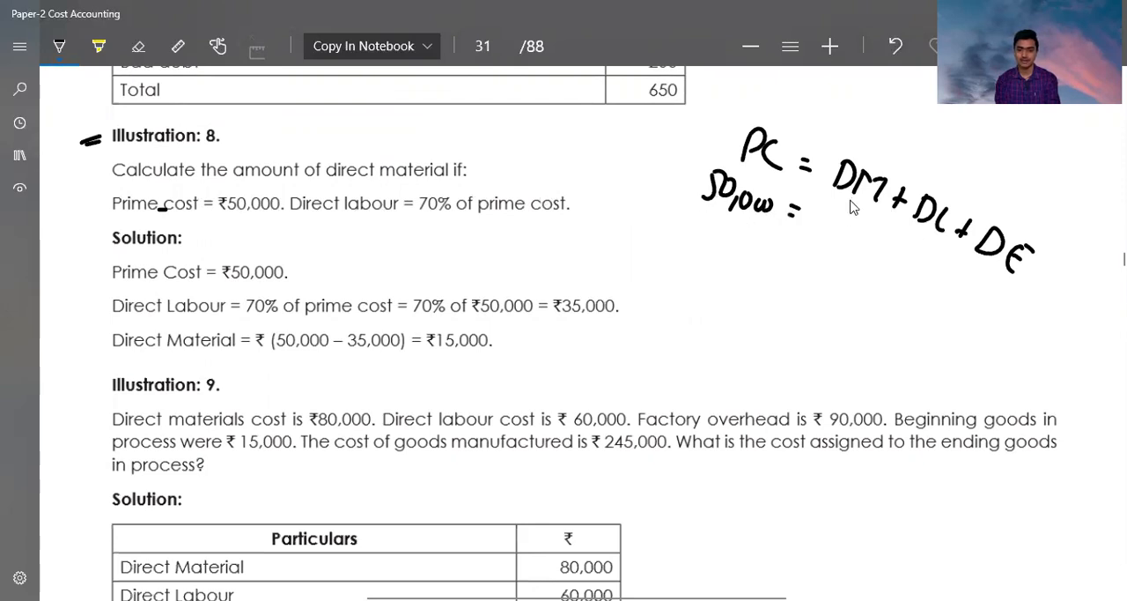
- Write 50,000 = x + 35,000, then 50,000 − 35,000, and underline the ₹15,000 answer
drag(814, 216, 837, 233)
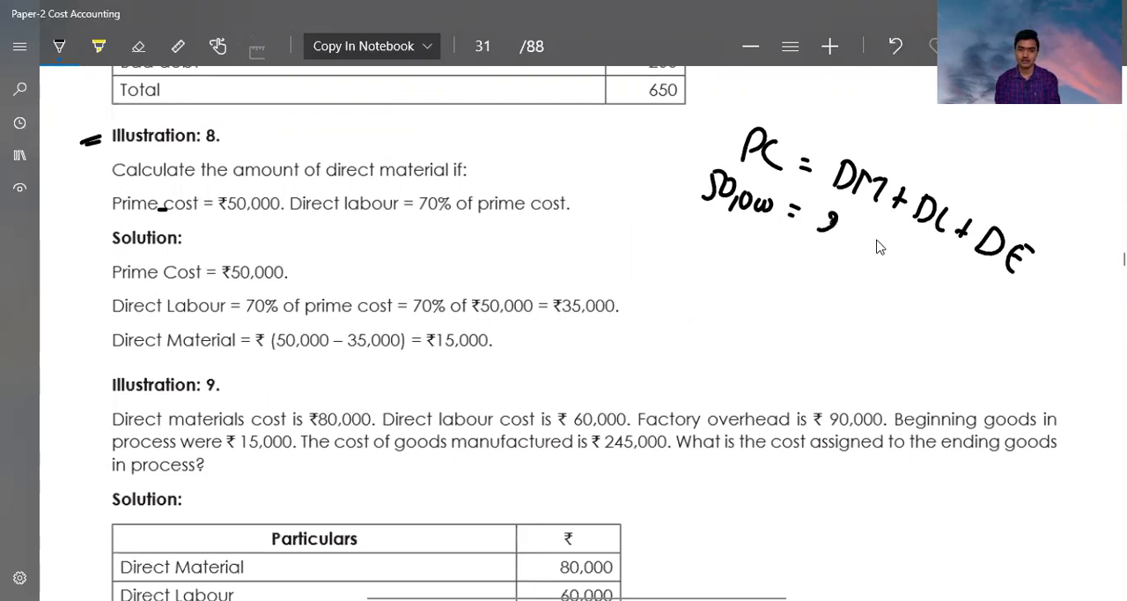
drag(837, 225, 868, 238)
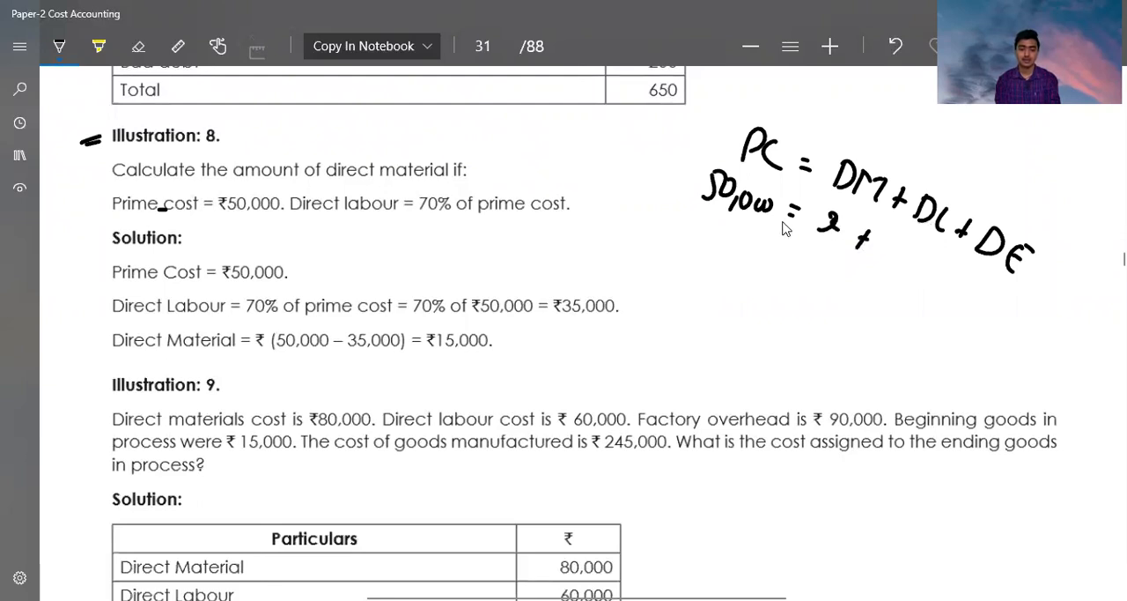
mouse_move(520, 225)
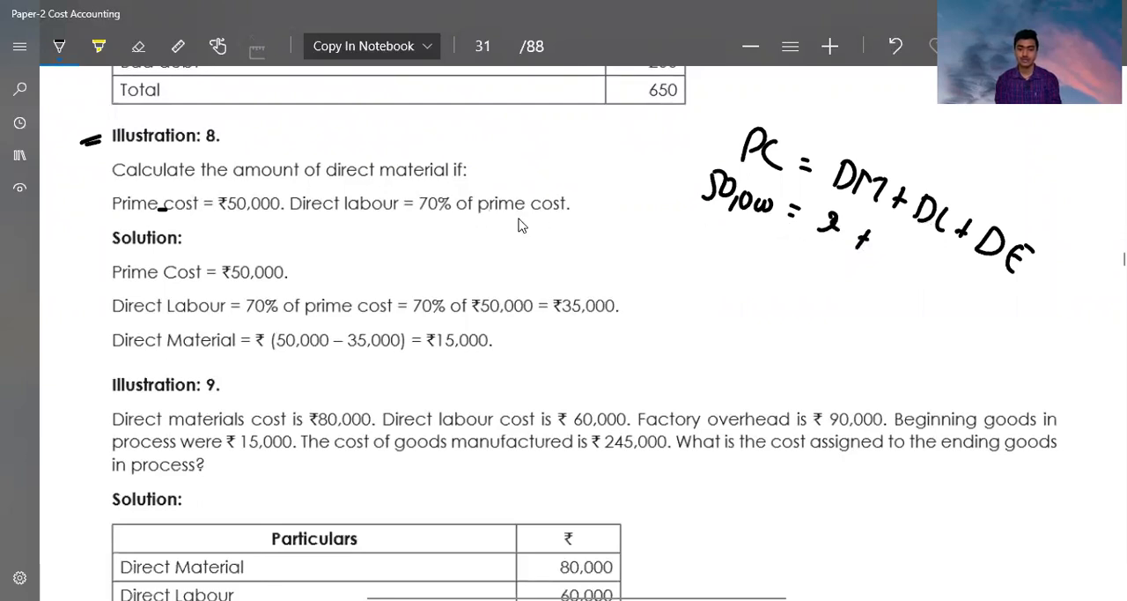
mouse_move(889, 260)
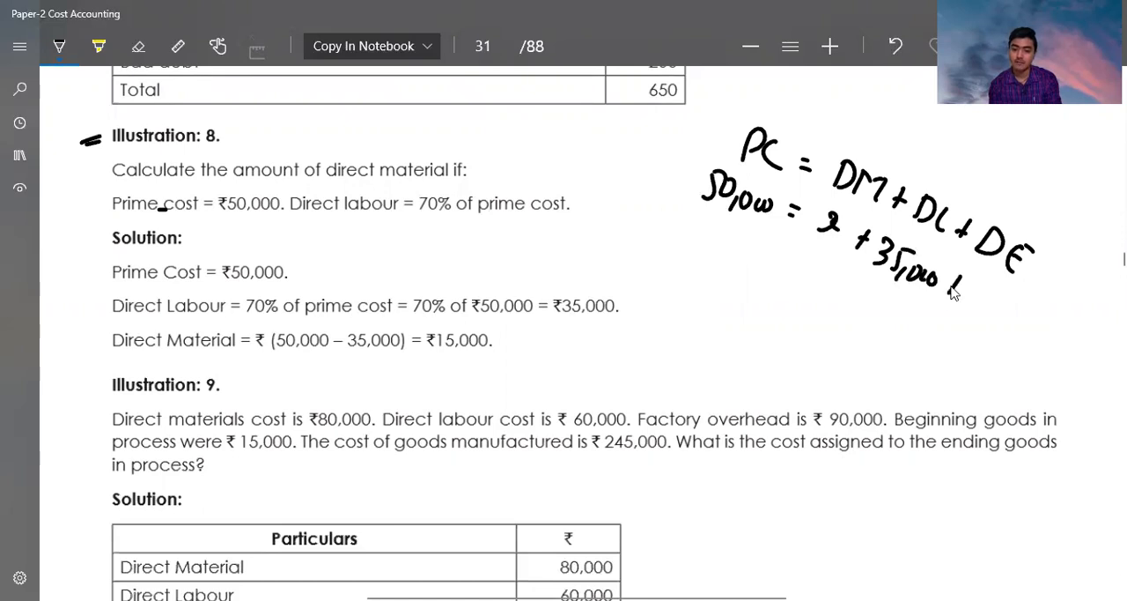
mouse_move(986, 302)
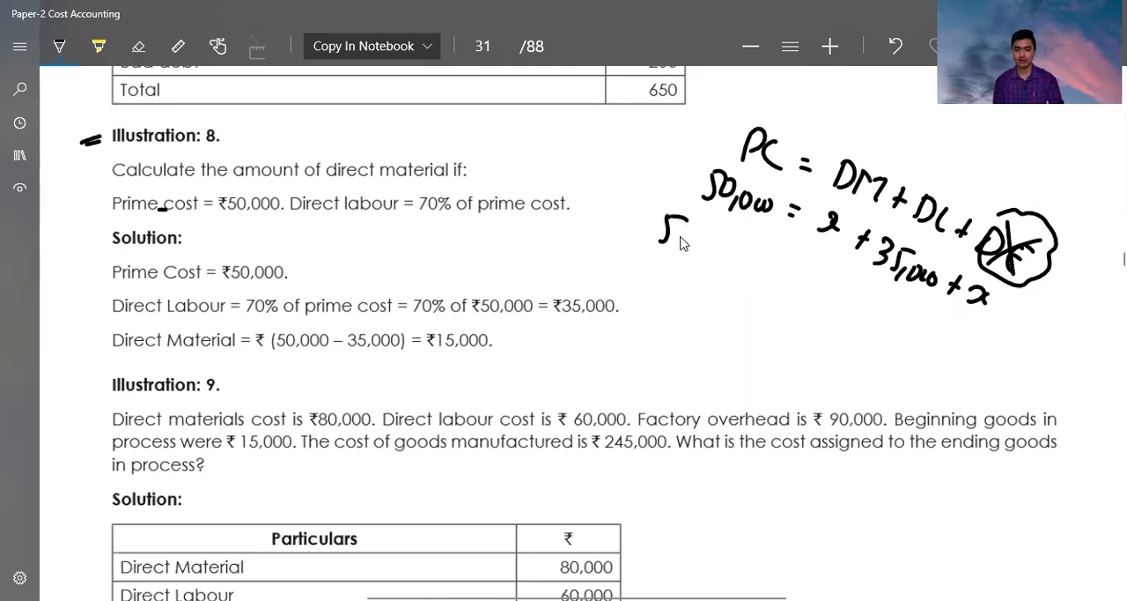
drag(656, 229, 757, 256)
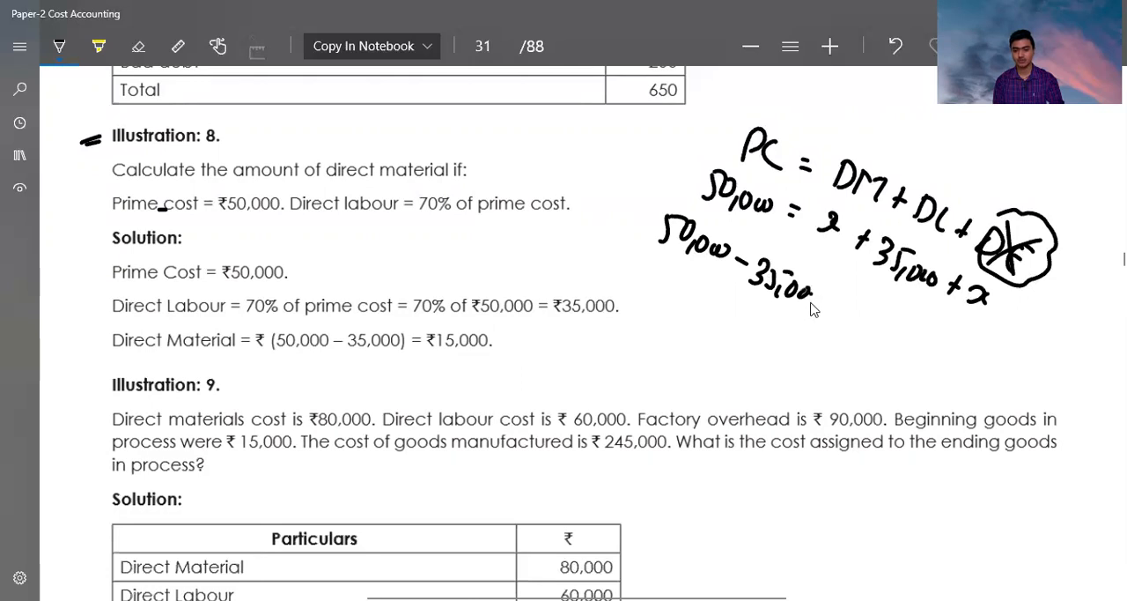
drag(805, 295, 845, 317)
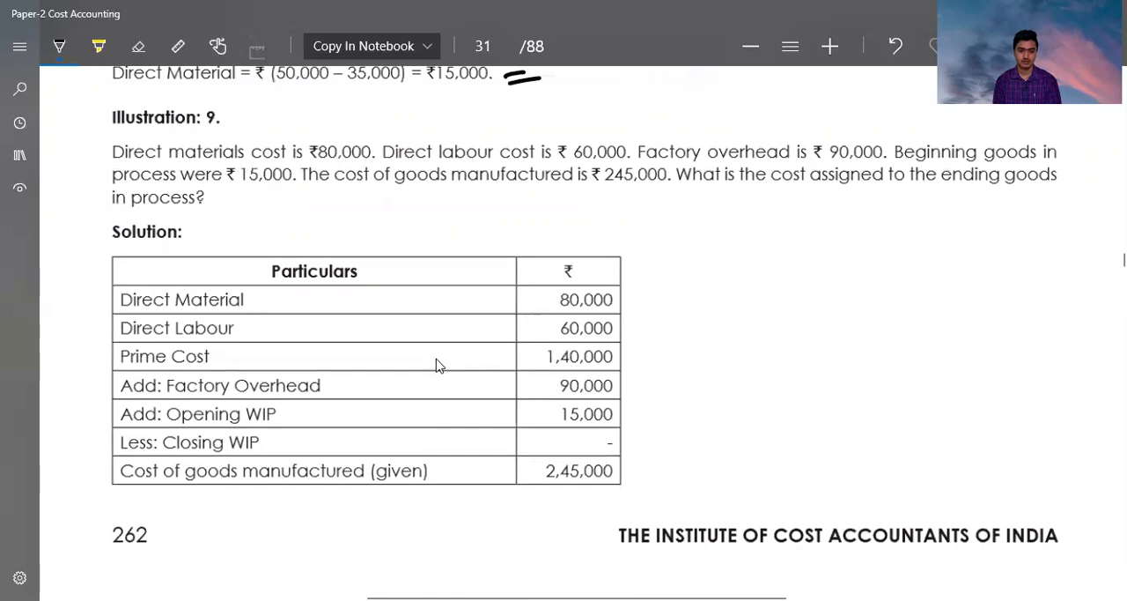
- Scroll to Illustration 9, write 'WIP' under beginning goods, and tick the 80,000 entry
scroll(down, 3)
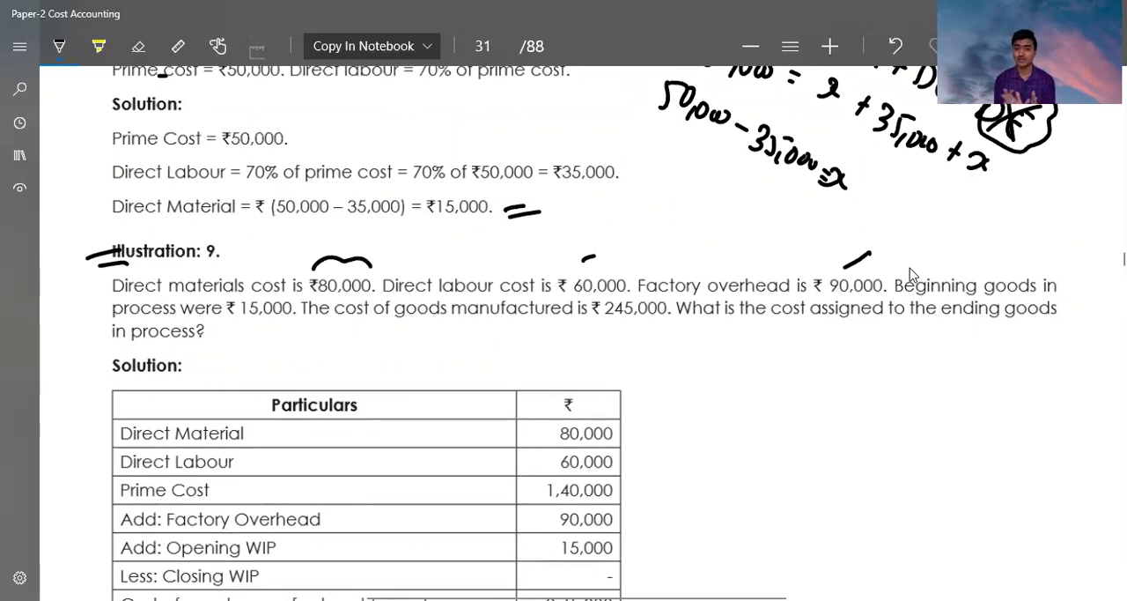
mouse_move(983, 322)
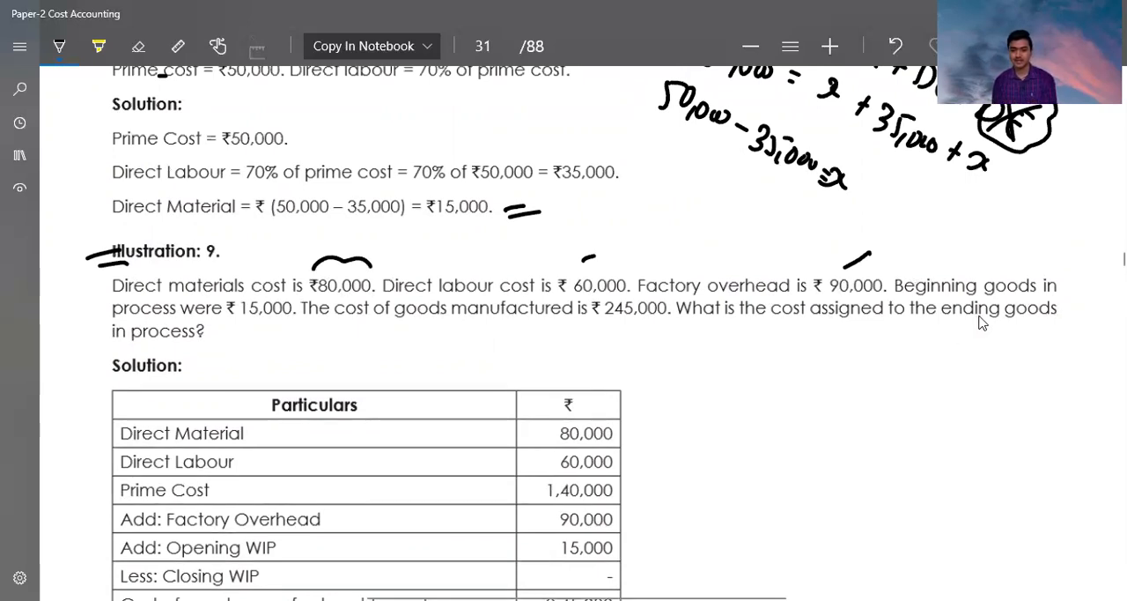
mouse_move(1023, 302)
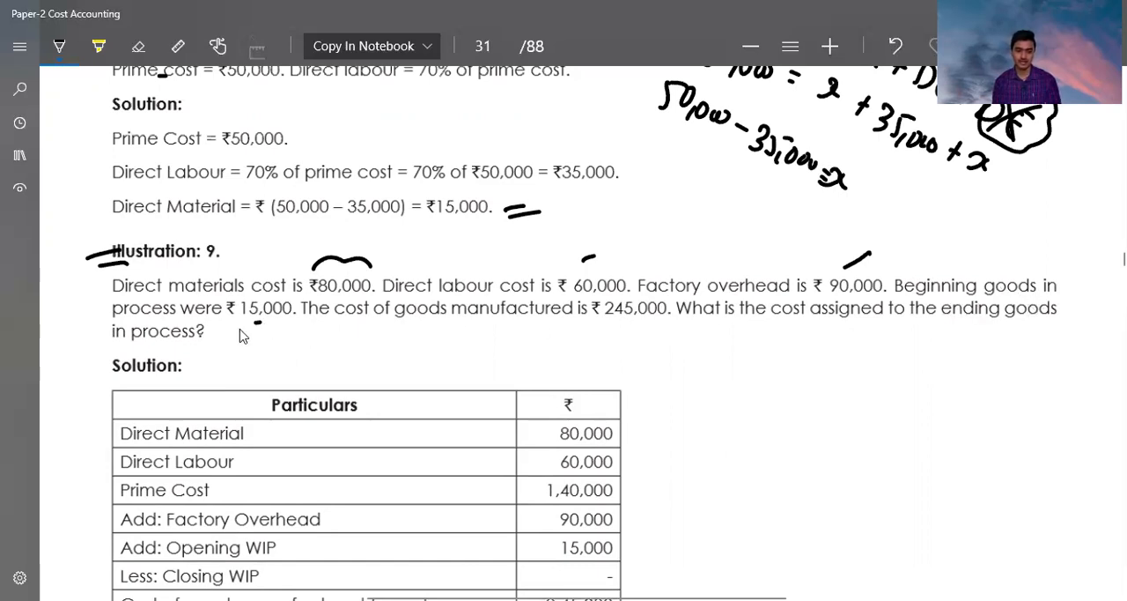
drag(231, 339, 273, 322)
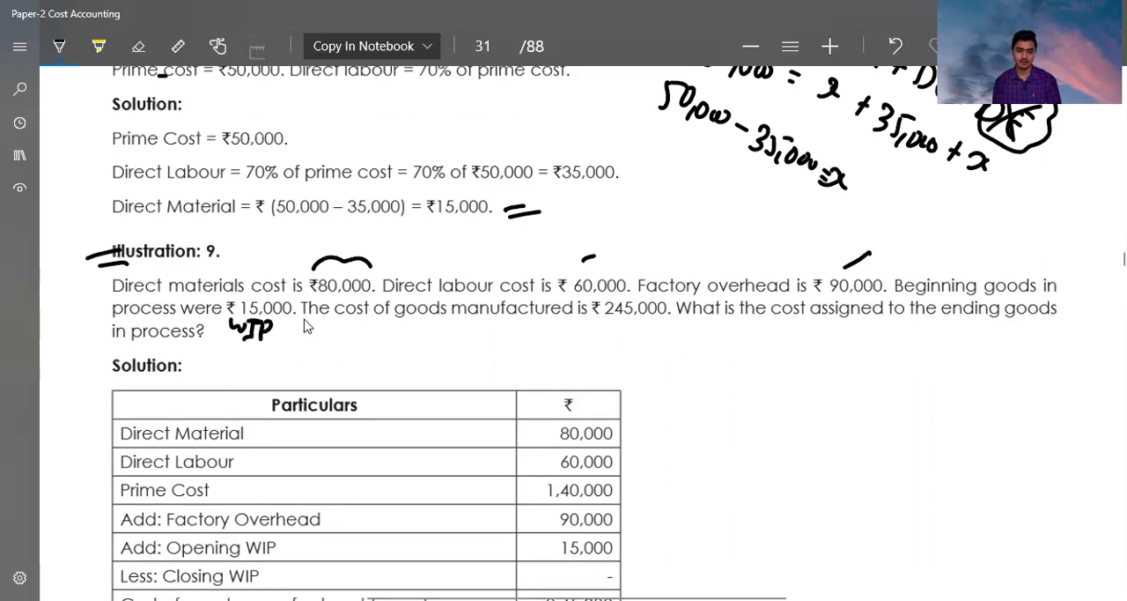
mouse_move(618, 330)
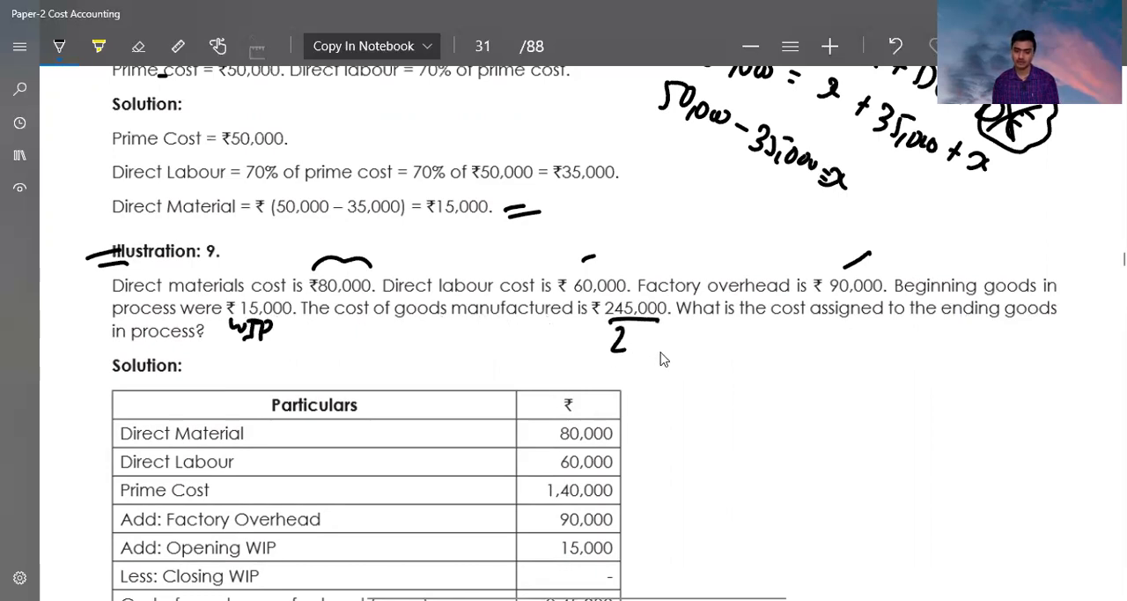
mouse_move(961, 394)
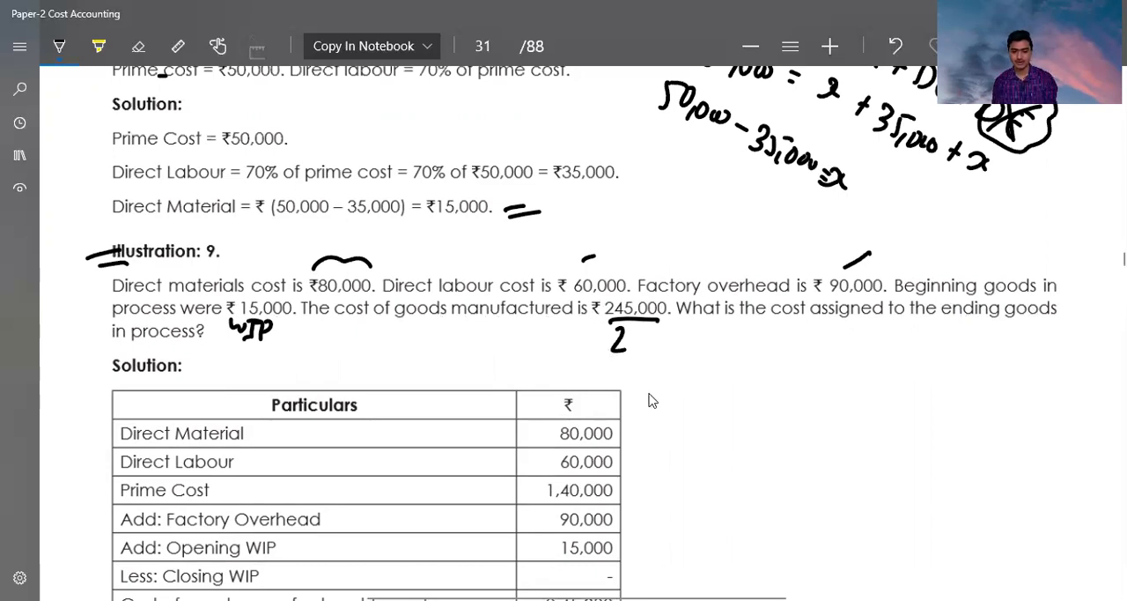
drag(643, 427, 621, 436)
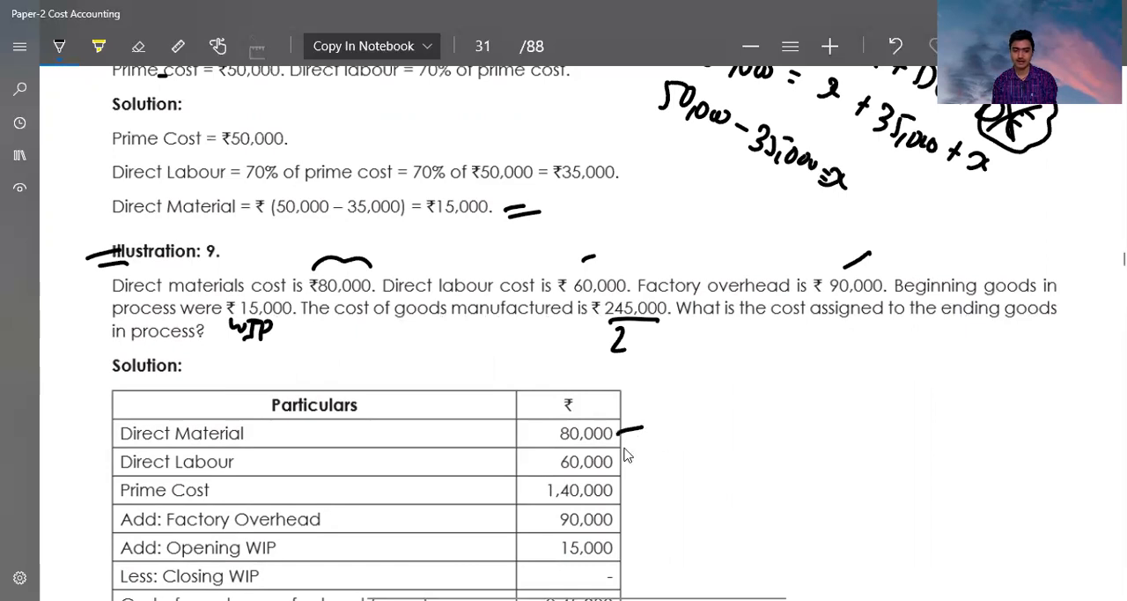
- Bracket direct material and labour into prime cost and begin a 'Cost of' note
drag(621, 431, 635, 463)
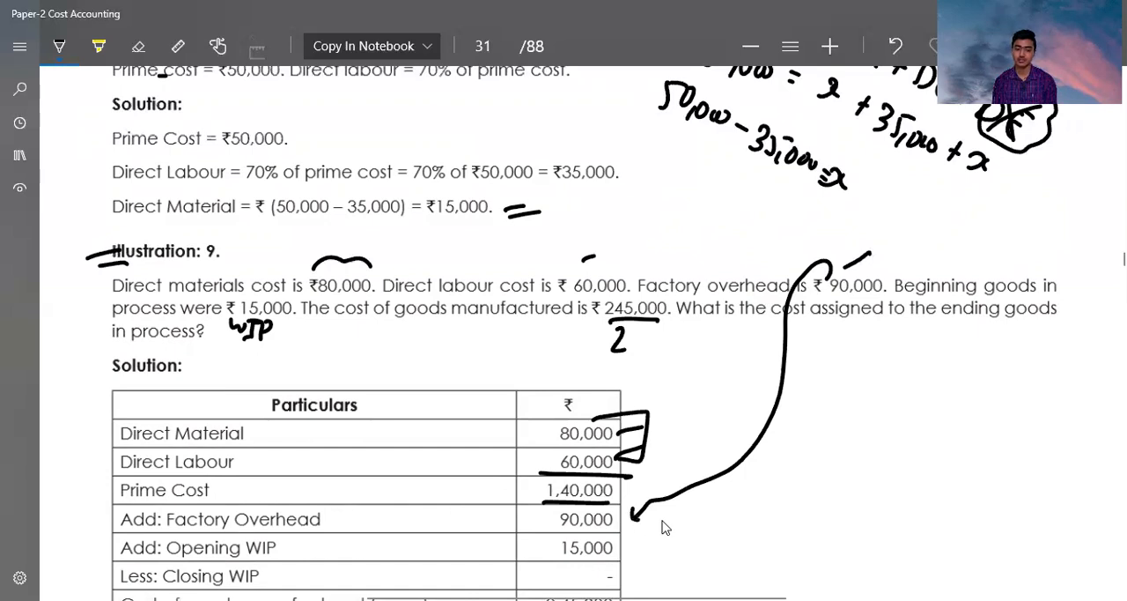
mouse_move(689, 480)
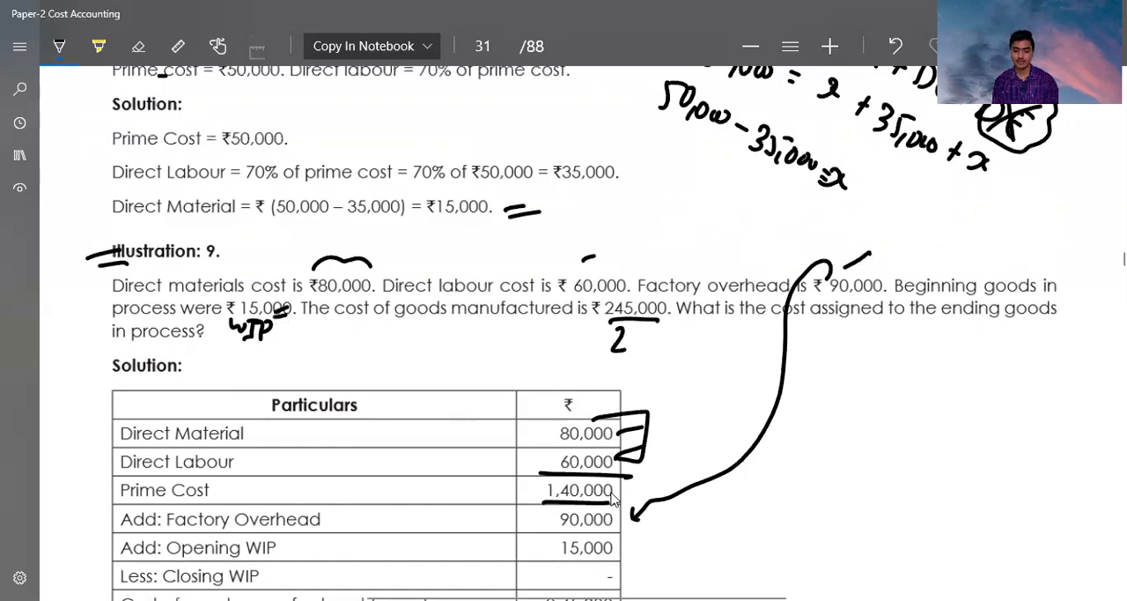
scroll(down, 3)
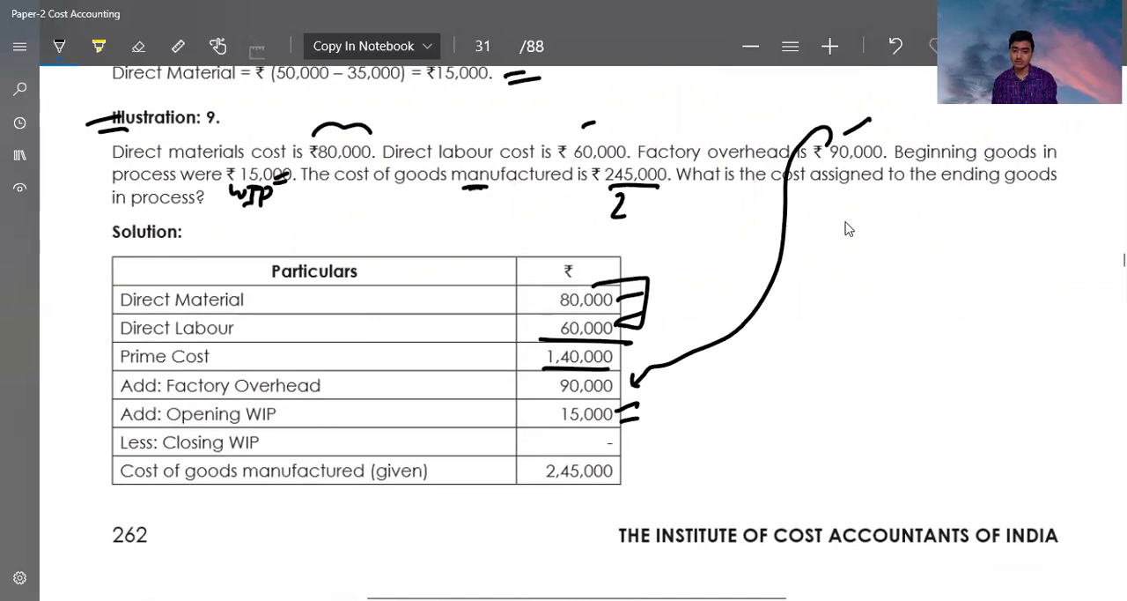
drag(828, 238, 934, 256)
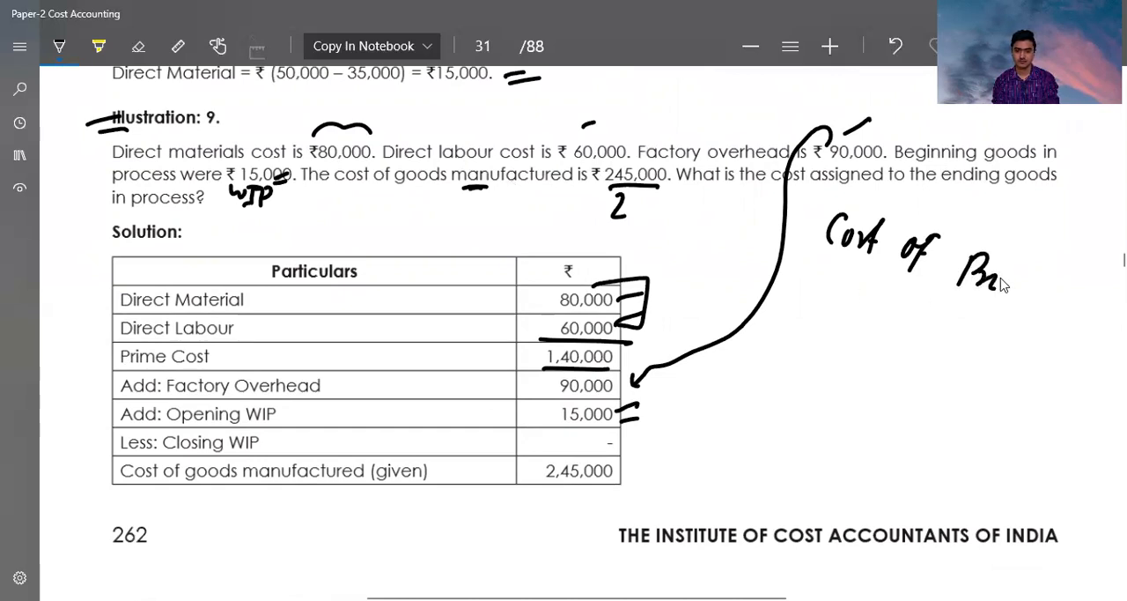
- Finish the 'Cost of Production' label and write 245,000 beside the Opening WIP row
drag(978, 273, 1070, 326)
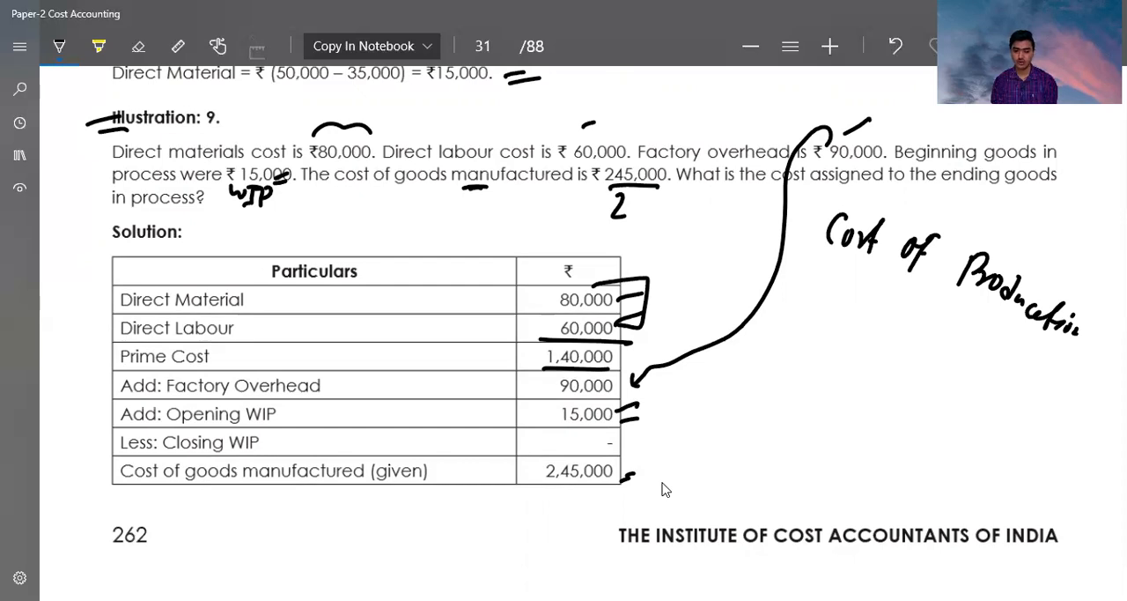
mouse_move(552, 395)
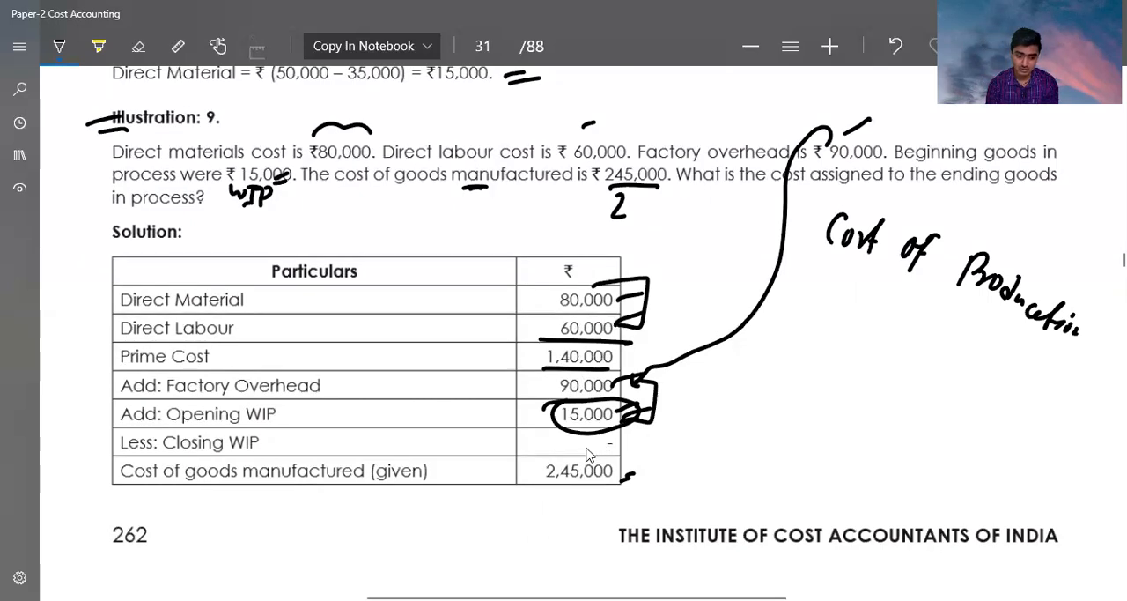
scroll(down, 3)
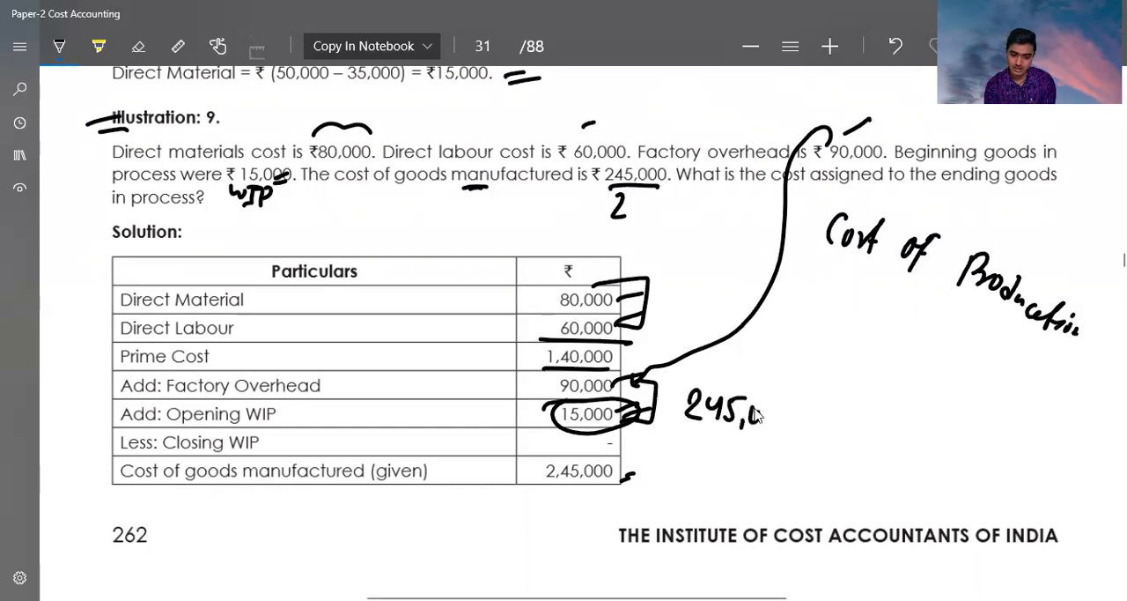
drag(753, 415, 788, 421)
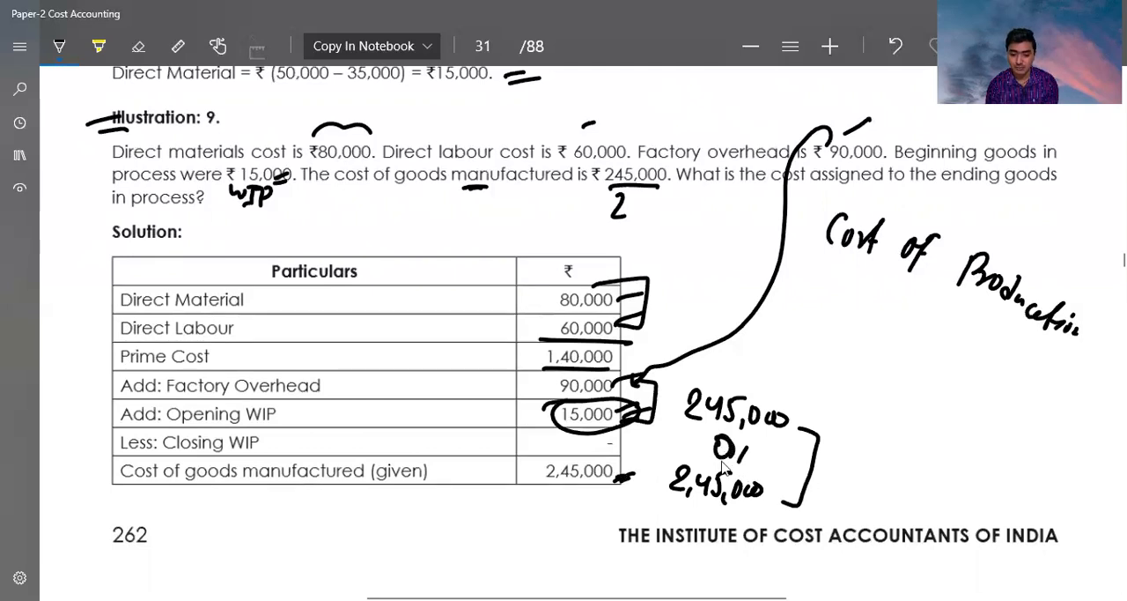
mouse_move(877, 477)
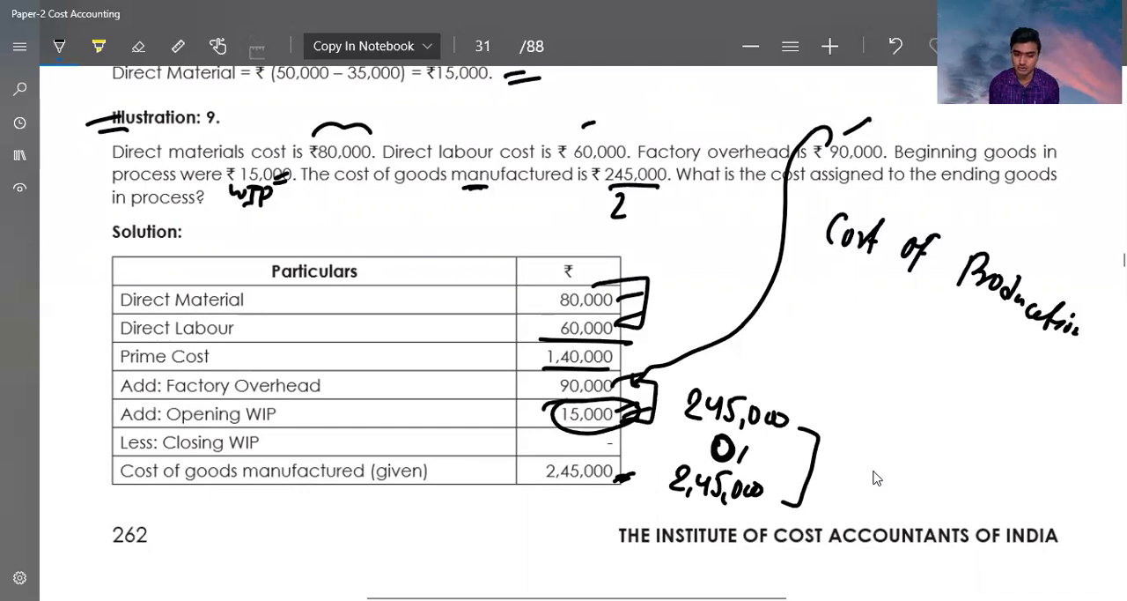
mouse_move(644, 393)
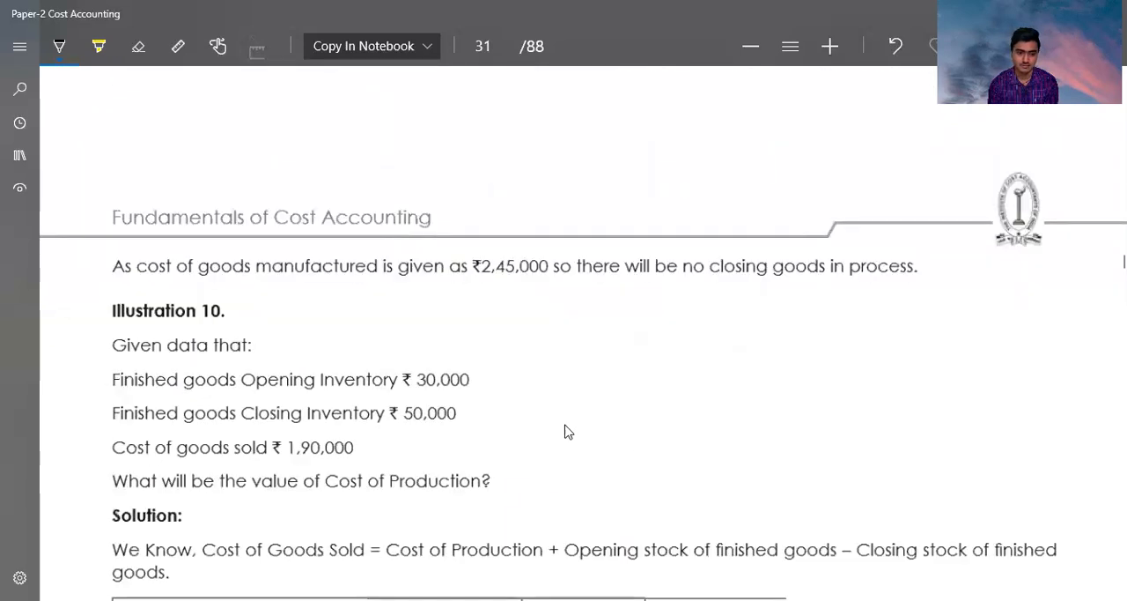
mouse_move(490, 291)
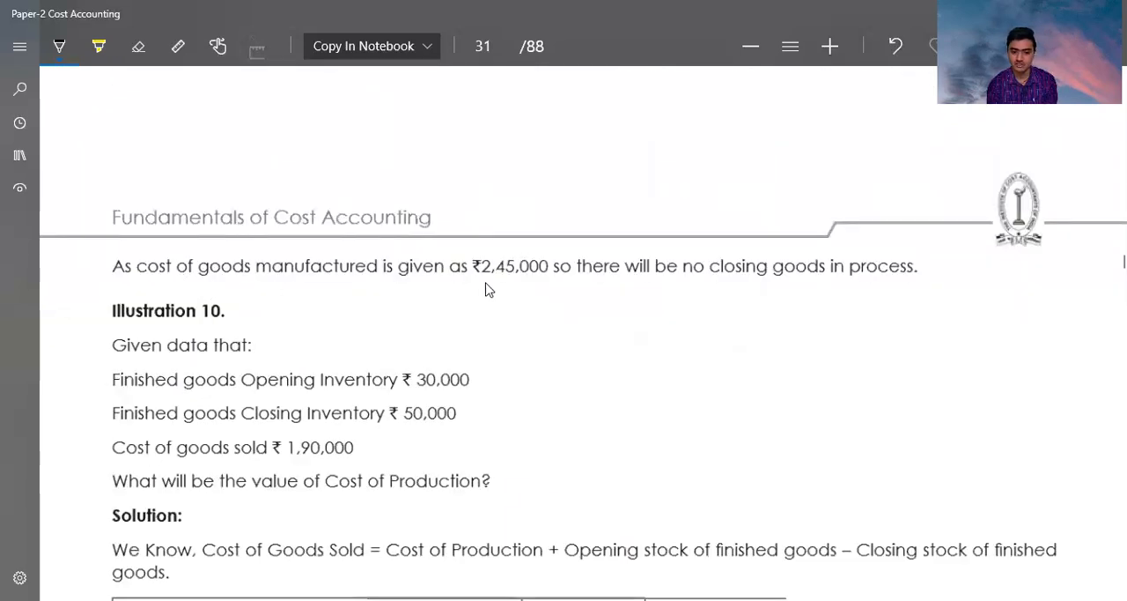
- Underline 2,45,000, mark Illustration 10's given data, and circle Opening Inventory ₹30,000
drag(483, 282, 546, 282)
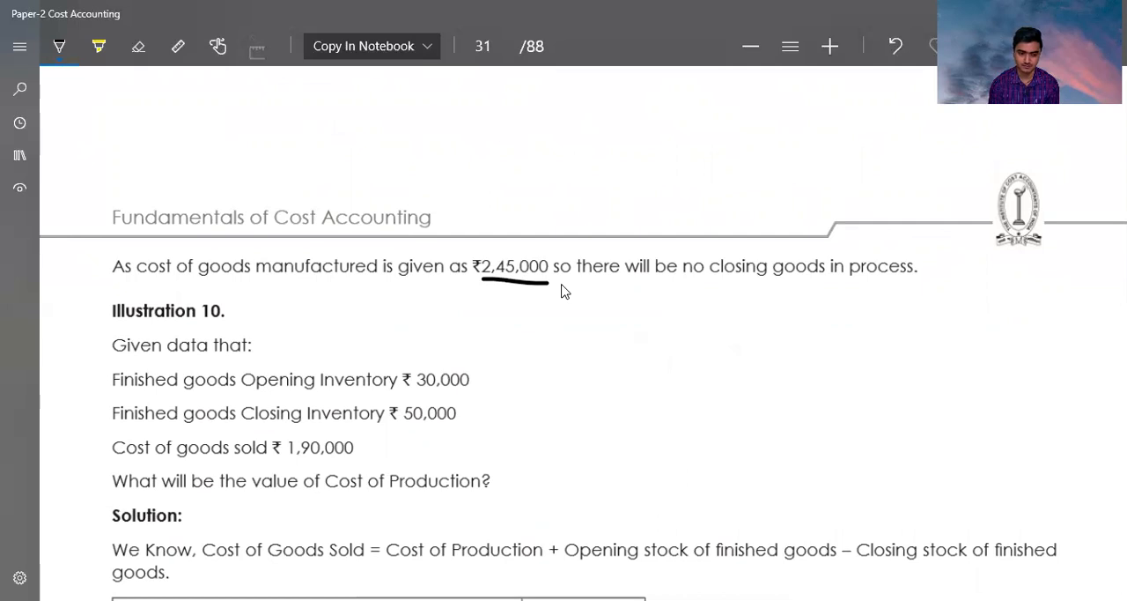
mouse_move(657, 395)
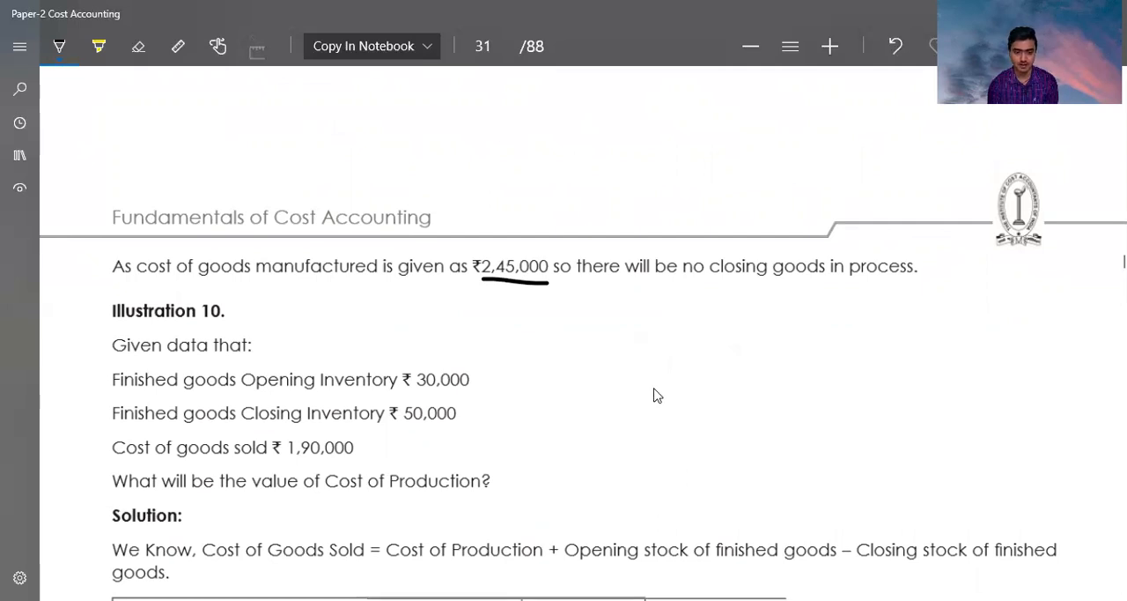
mouse_move(683, 414)
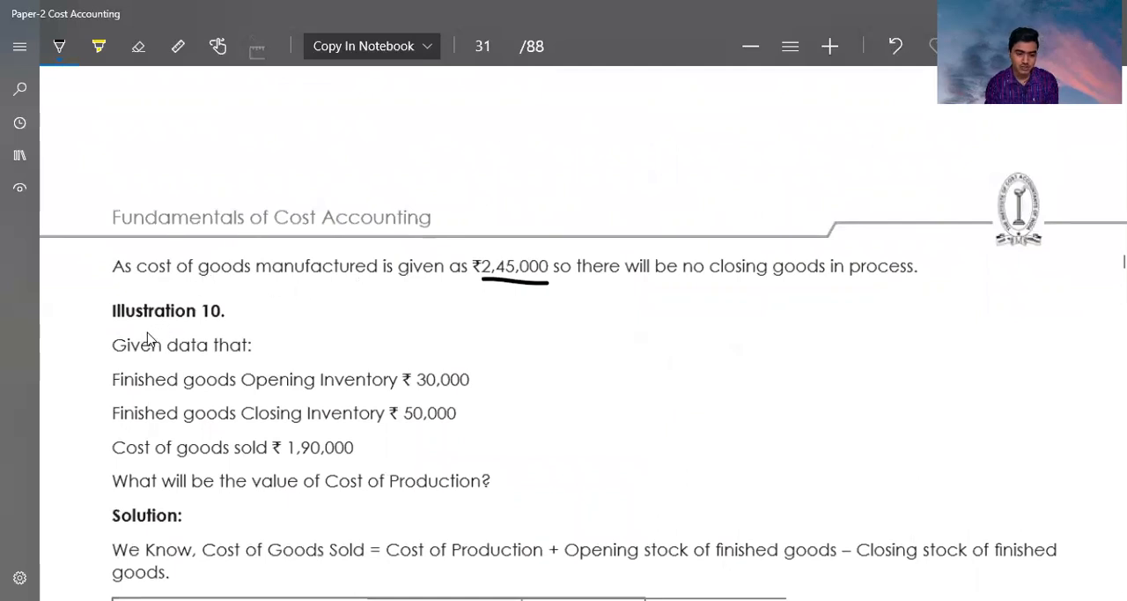
drag(245, 351, 280, 351)
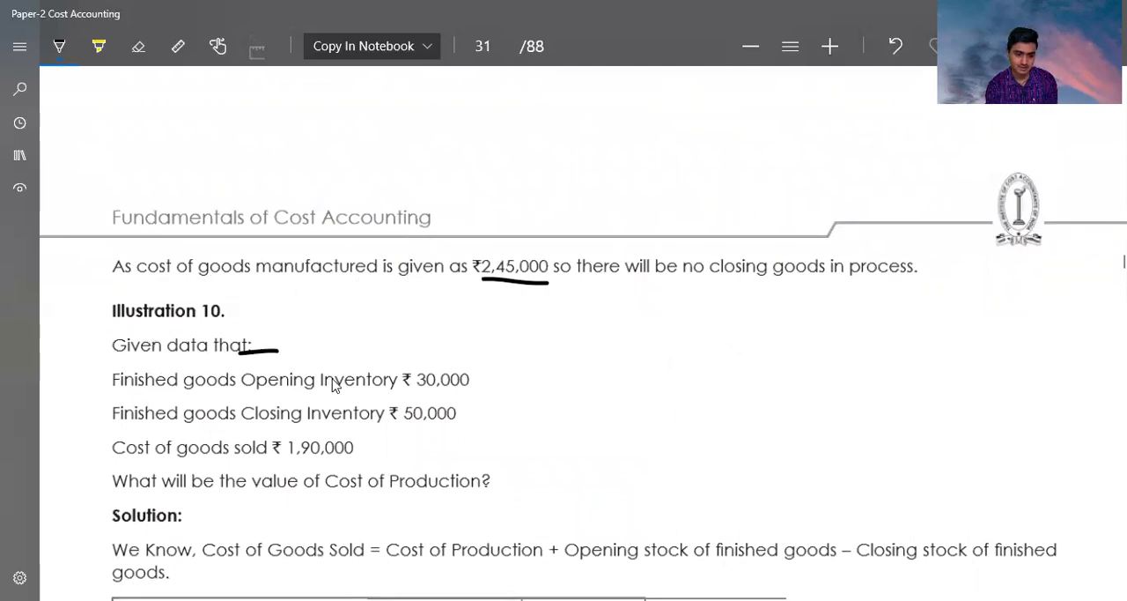
drag(246, 361, 528, 361)
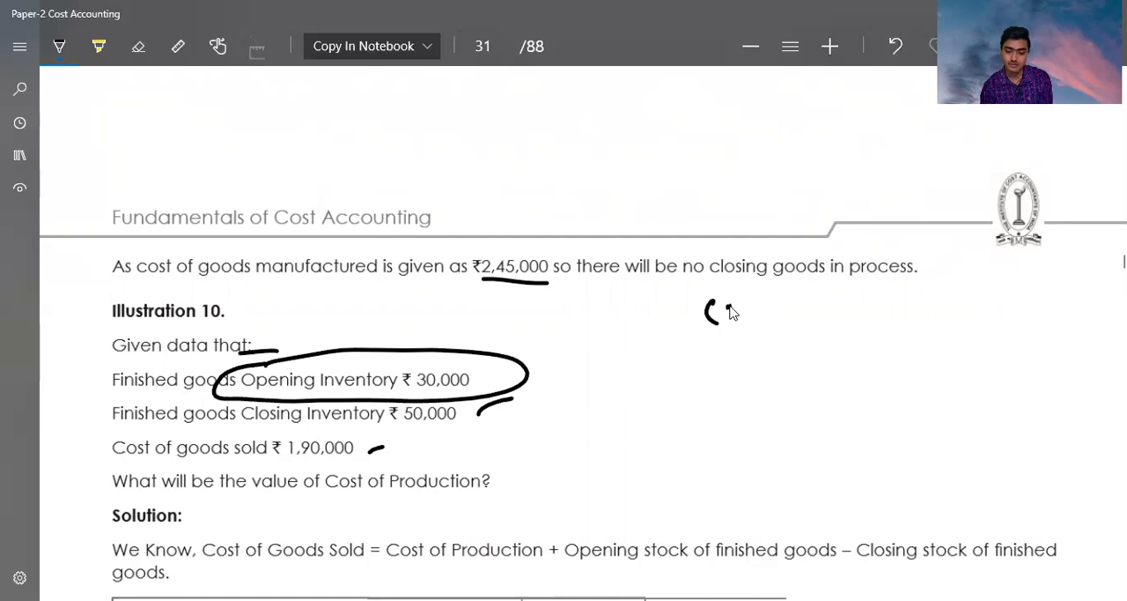
- Handwrite COP + Op FG − Clos FG = COGS beside Illustration 10, entering 1,90,000
drag(705, 312, 775, 313)
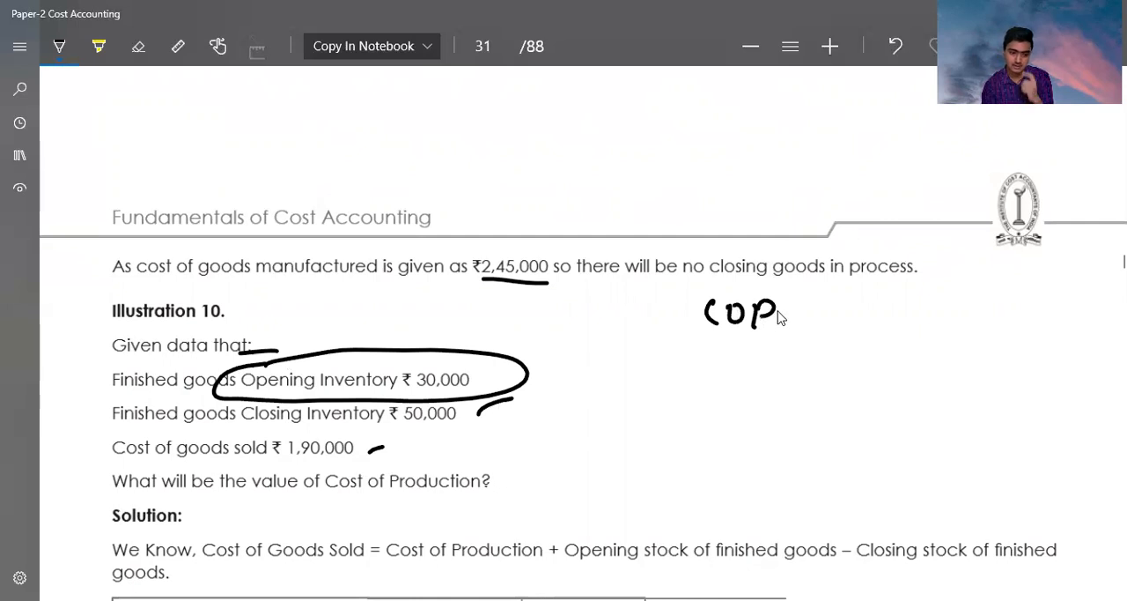
mouse_move(835, 313)
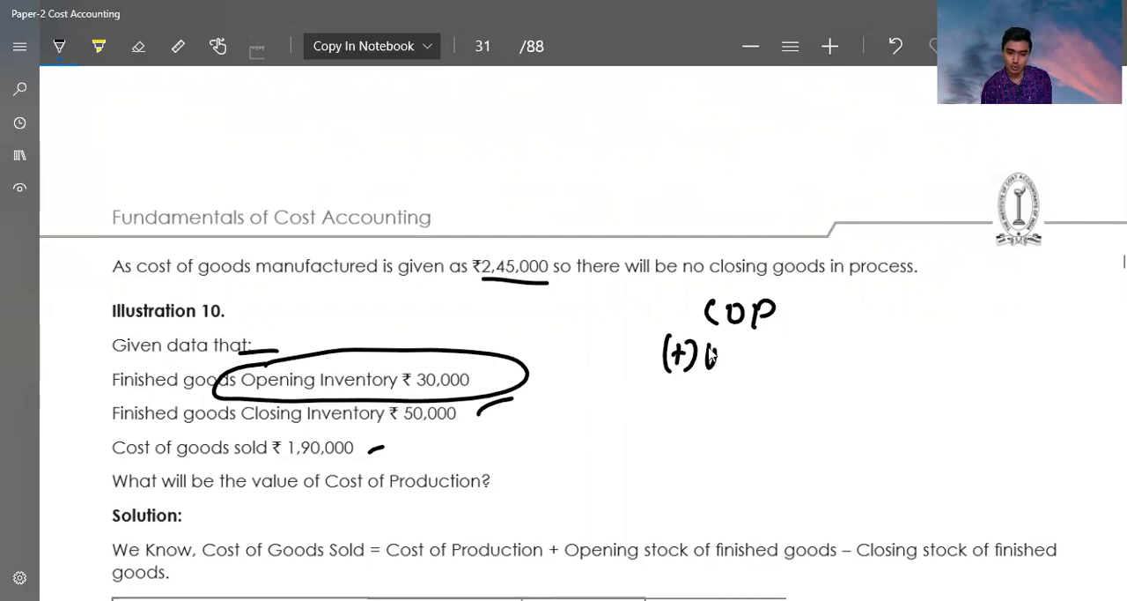
drag(695, 352, 758, 357)
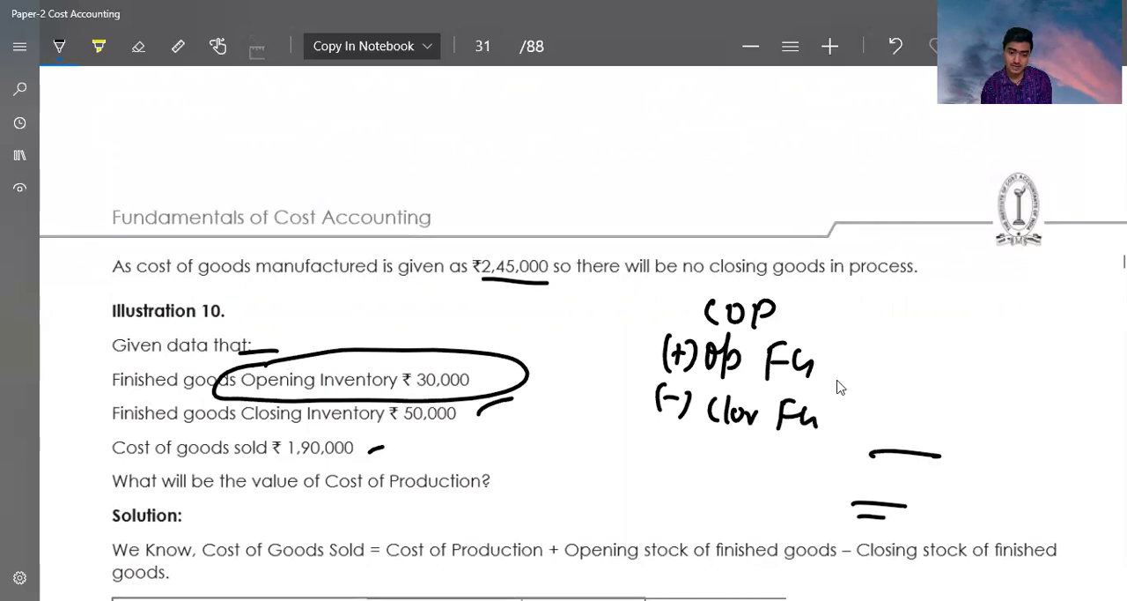
mouse_move(714, 467)
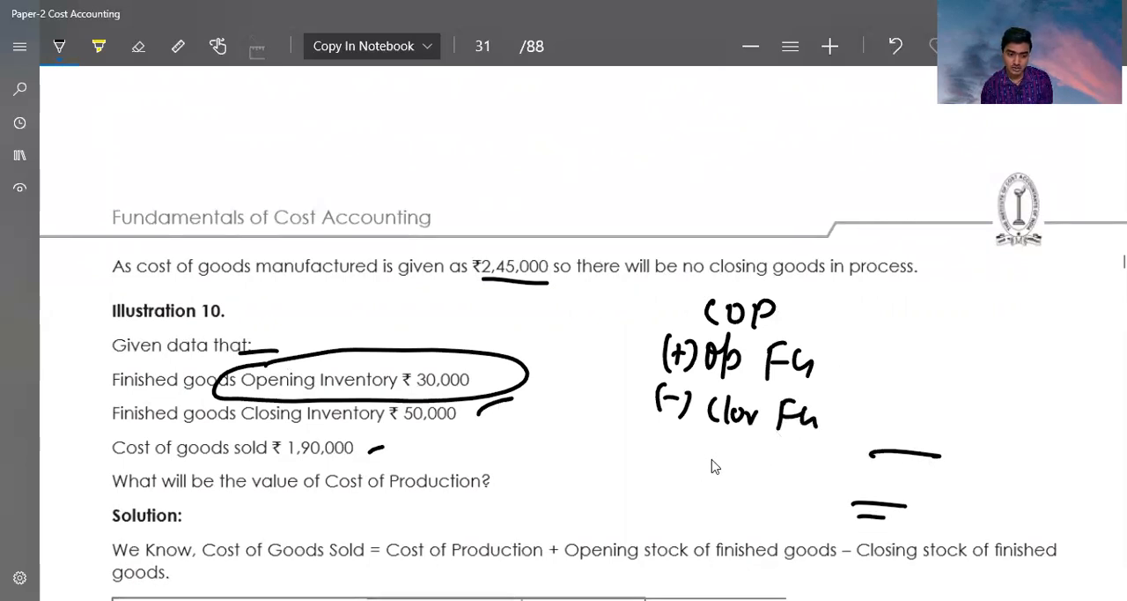
drag(682, 471, 705, 454)
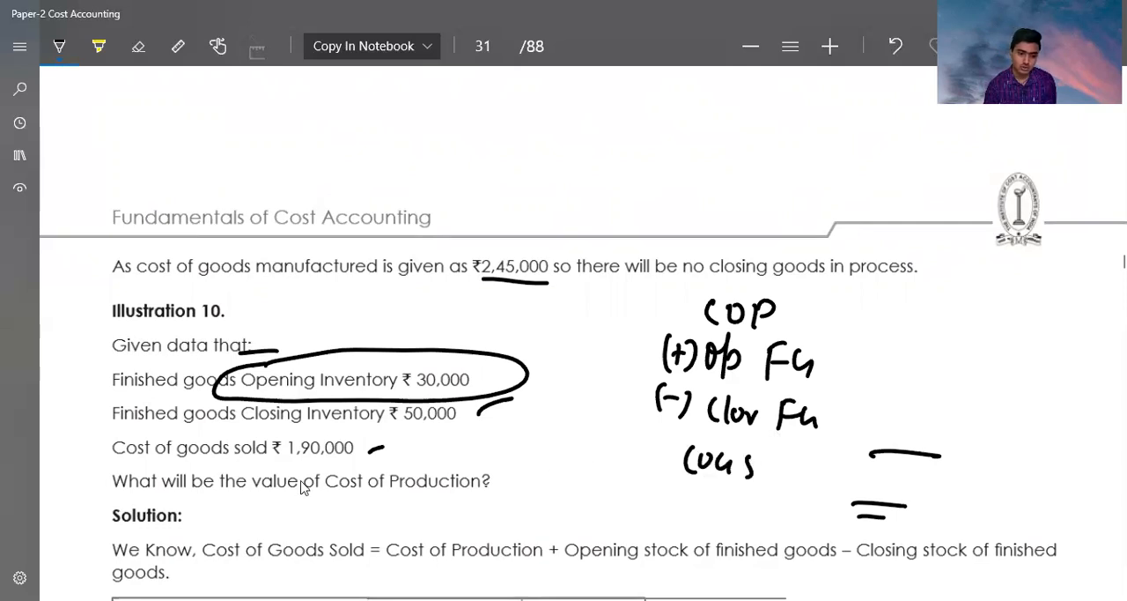
drag(888, 480, 900, 489)
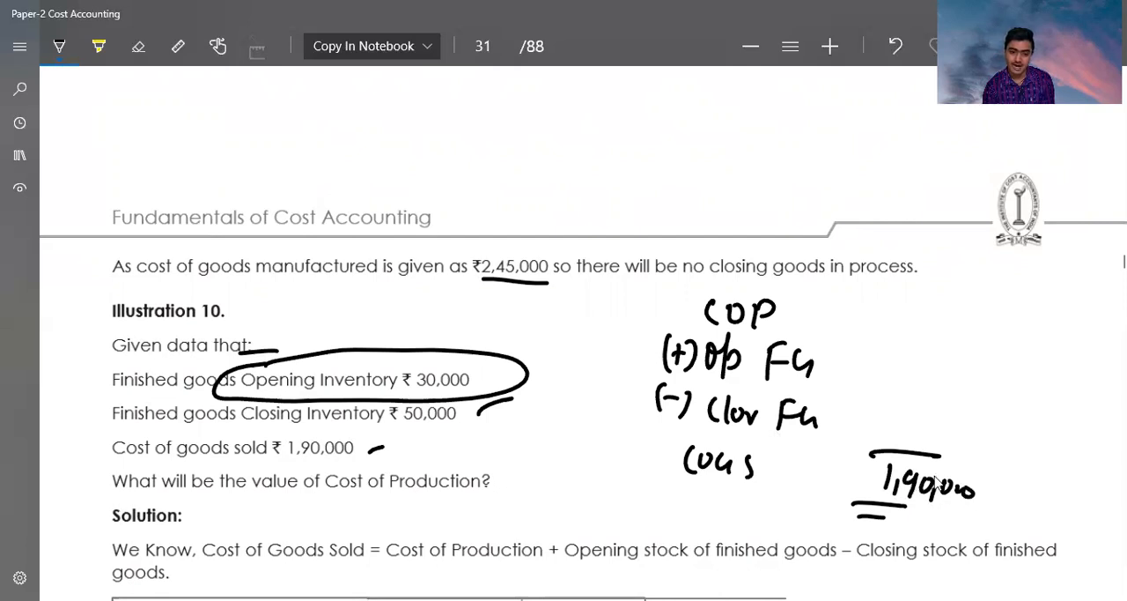
mouse_move(913, 424)
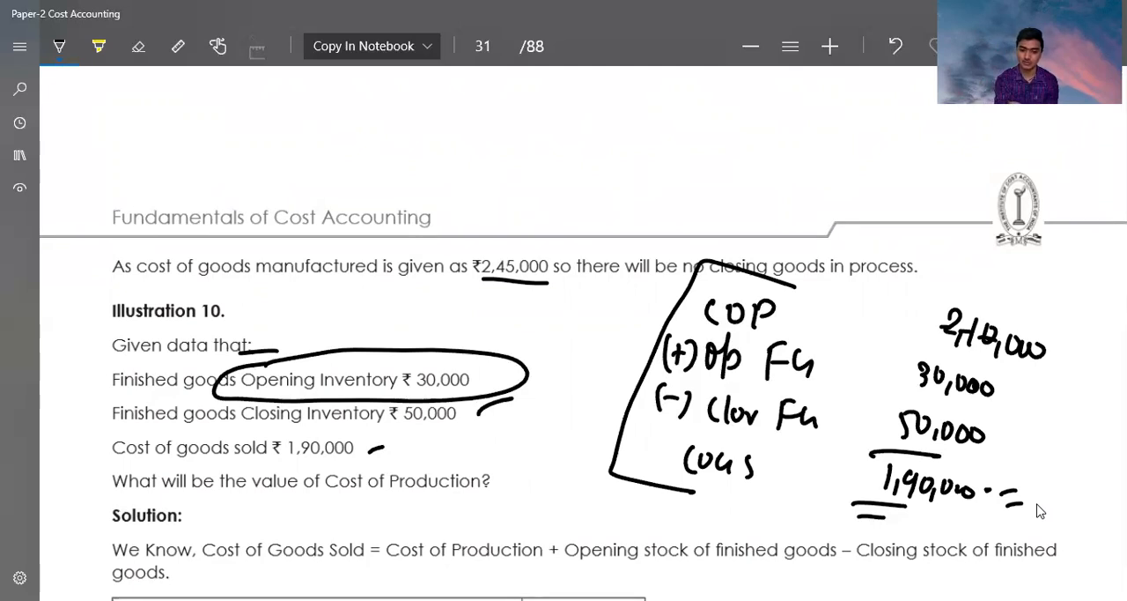
mouse_move(991, 374)
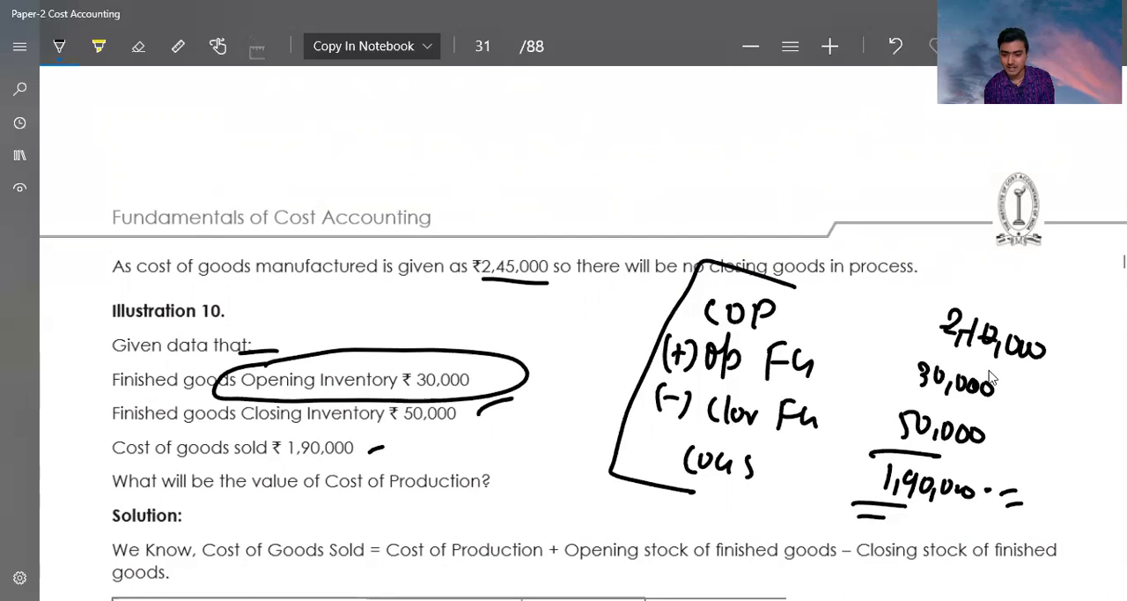
- Mark net stock as −20,000 and work 1,90,000 − (−20,000) = 2,10,000
drag(1004, 379, 1022, 441)
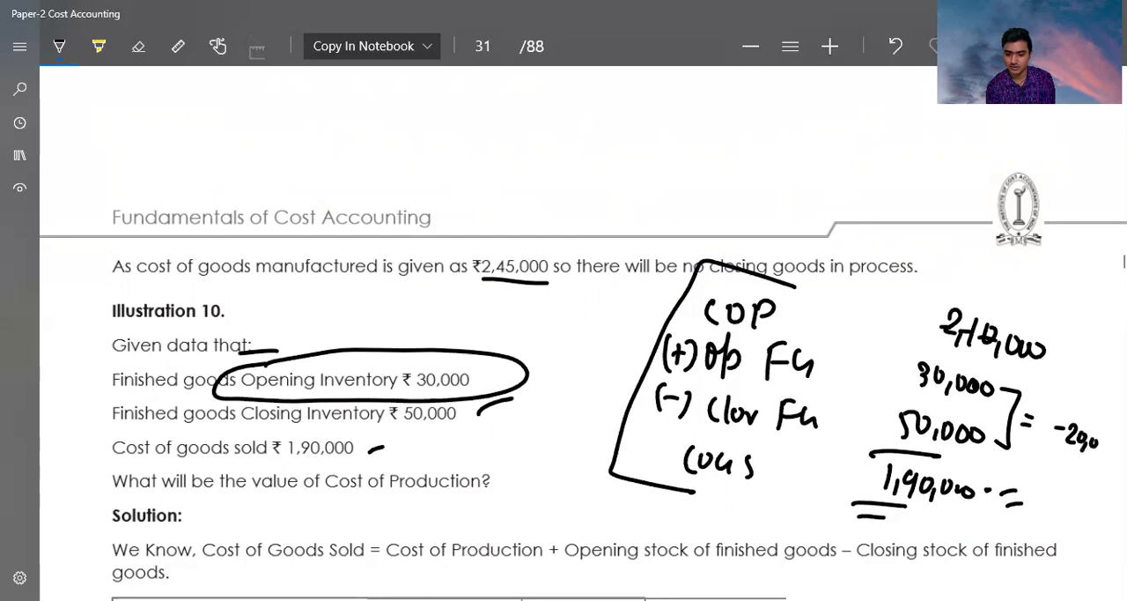
mouse_move(787, 486)
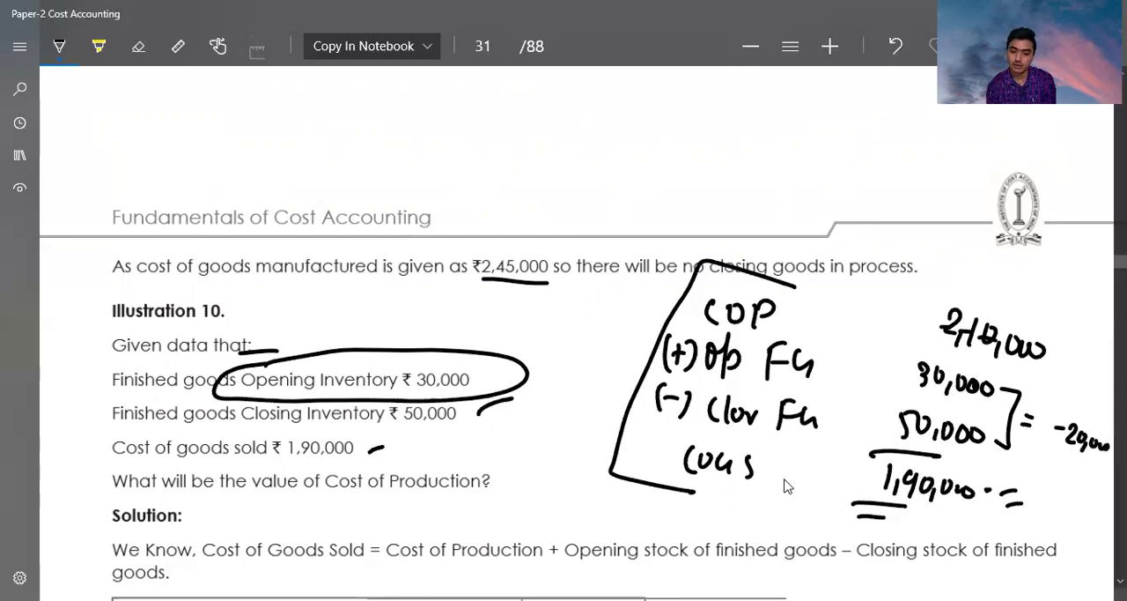
mouse_move(788, 467)
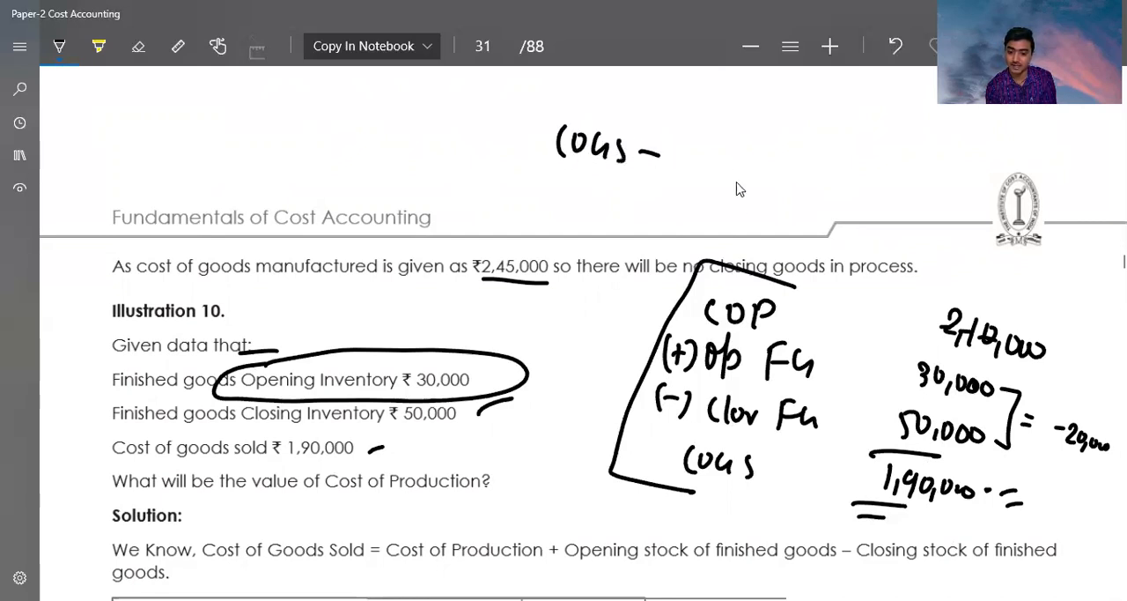
mouse_move(674, 166)
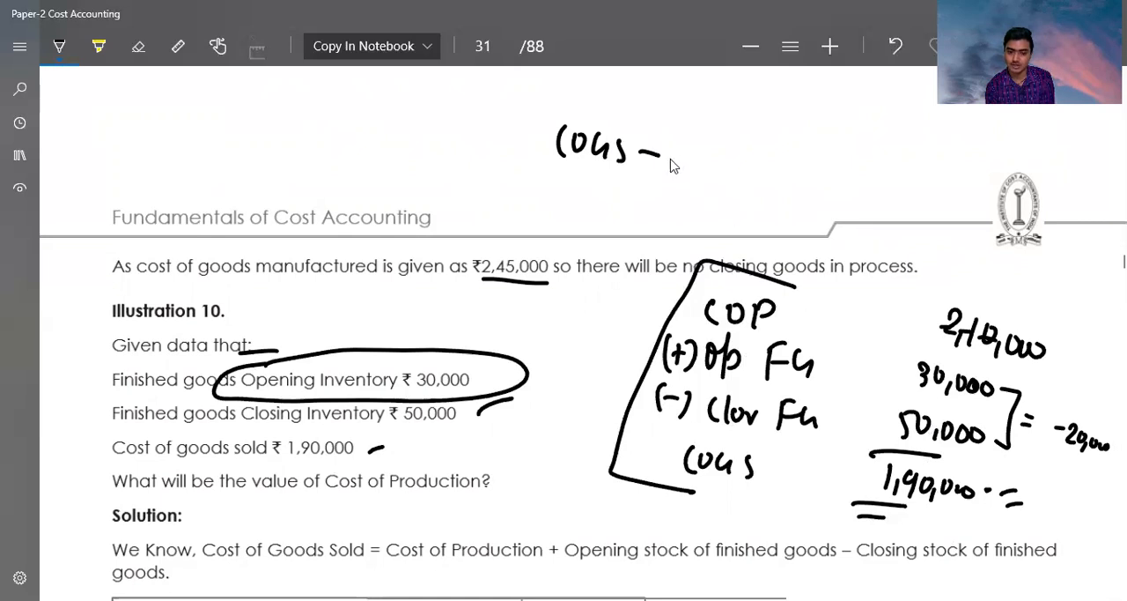
mouse_move(687, 156)
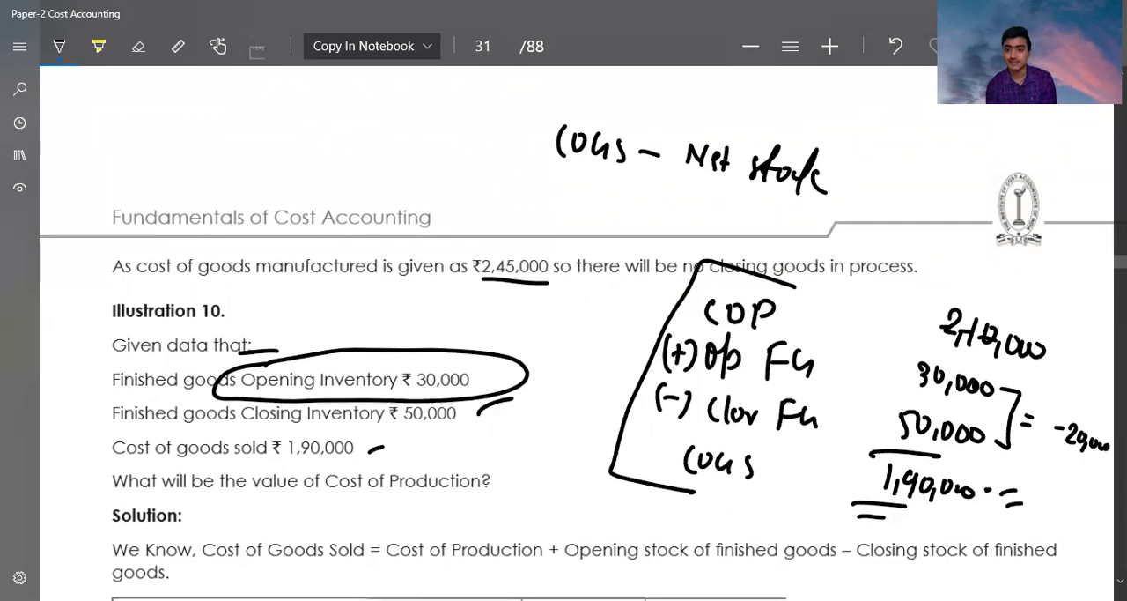
mouse_move(588, 205)
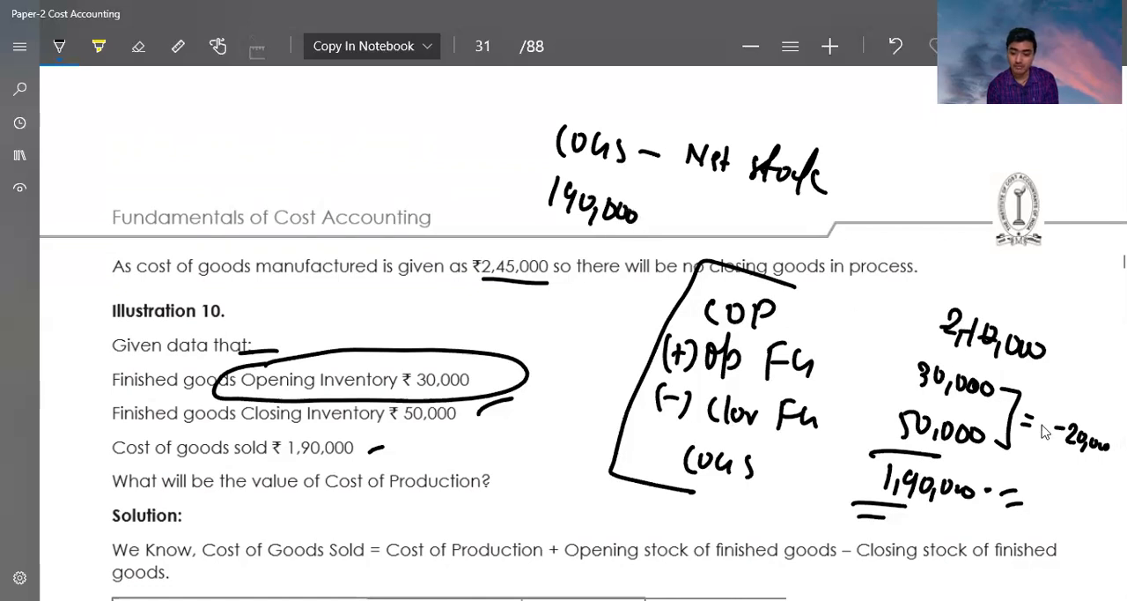
drag(651, 222, 705, 222)
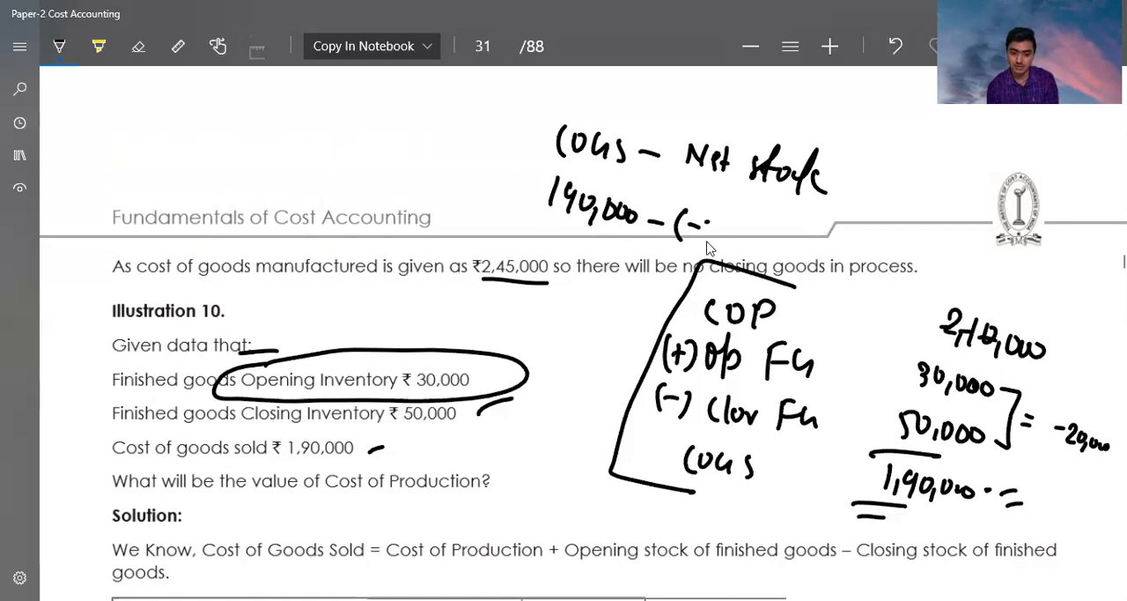
drag(696, 238, 784, 246)
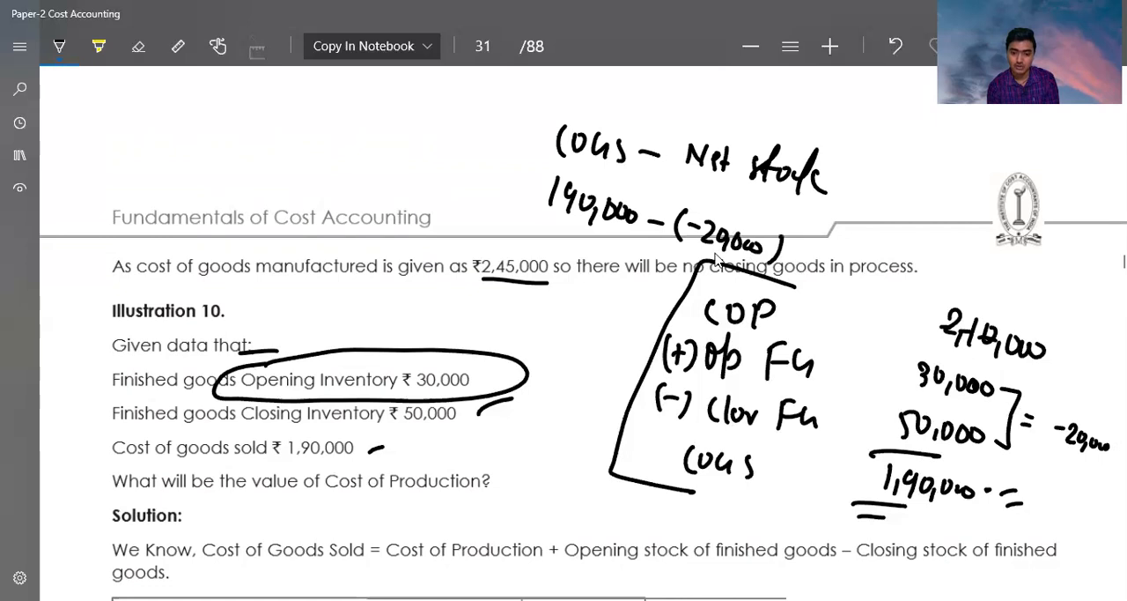
drag(369, 145, 418, 176)
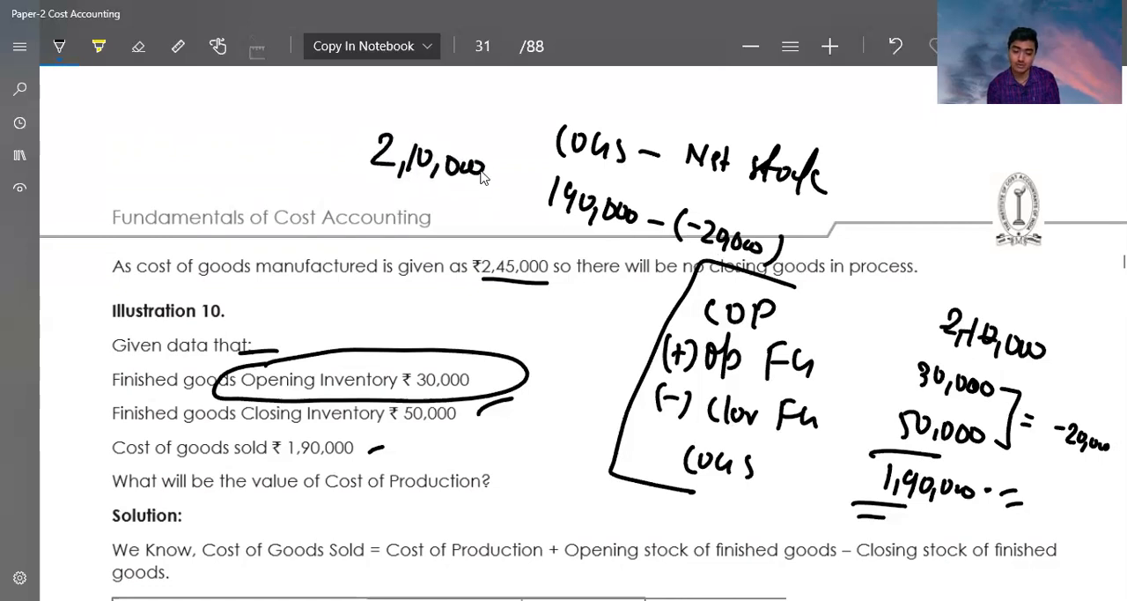
mouse_move(736, 350)
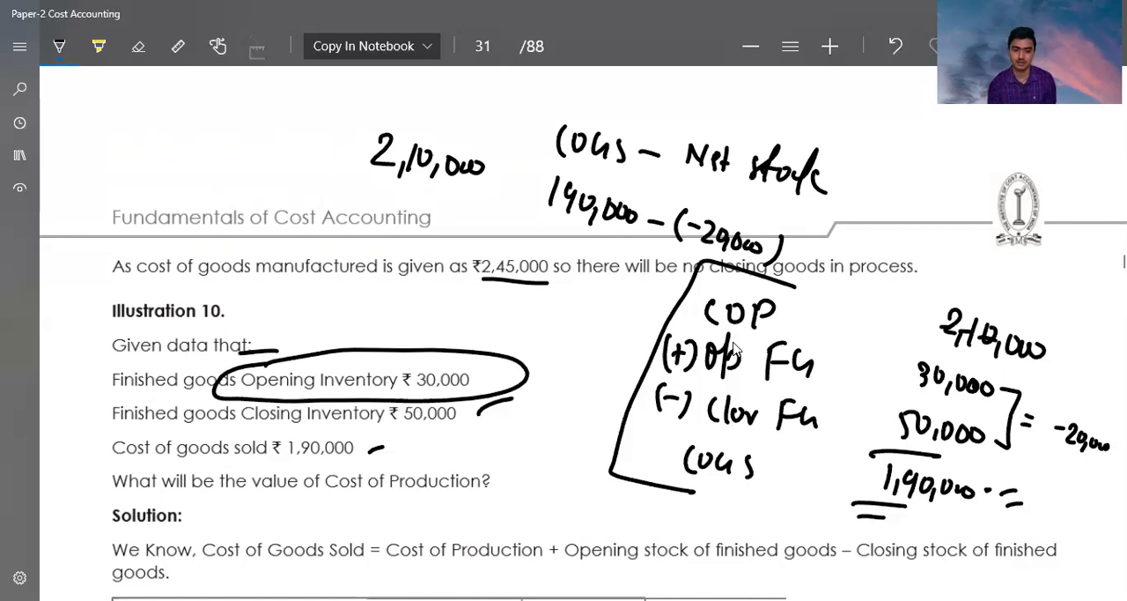
- Scroll past Illustration 10's solution to page 32 showing Illustration 11's data
scroll(down, 3)
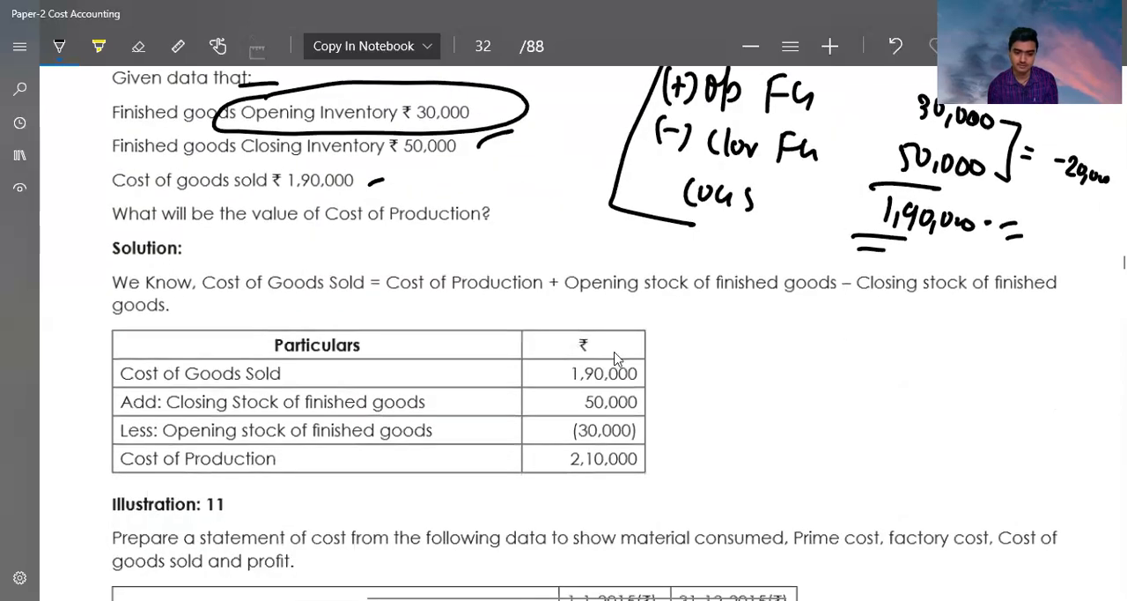
scroll(down, 3)
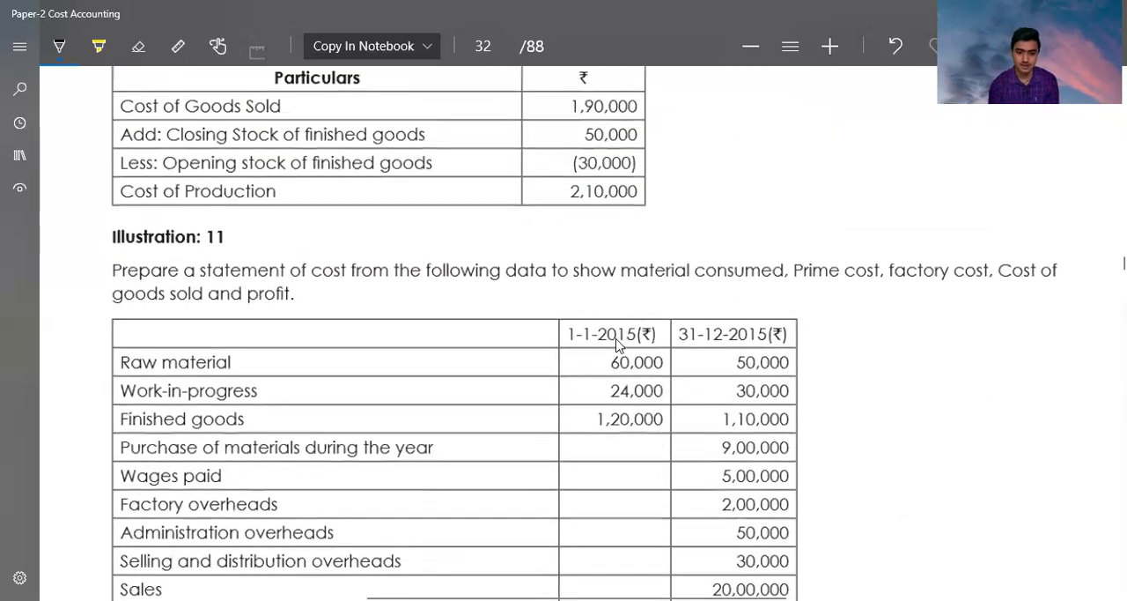
scroll(down, 3)
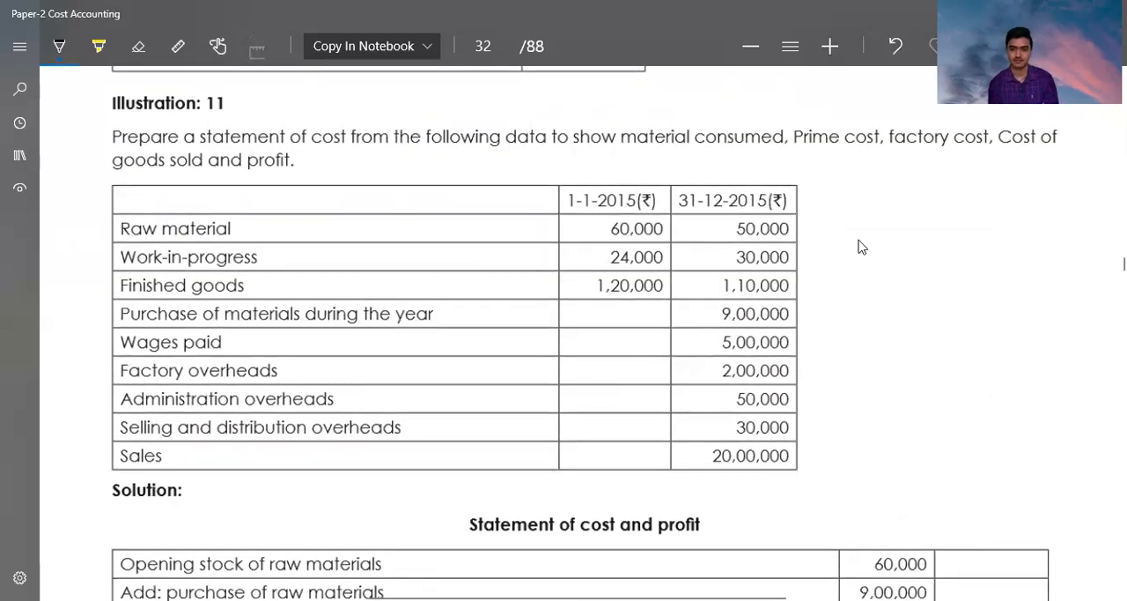
mouse_move(944, 143)
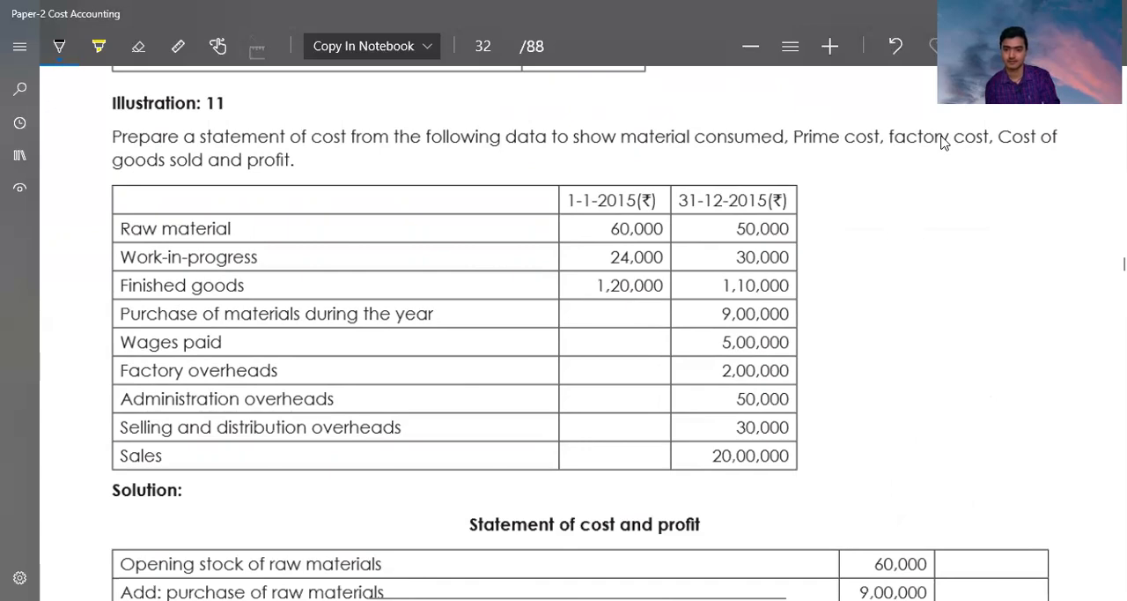